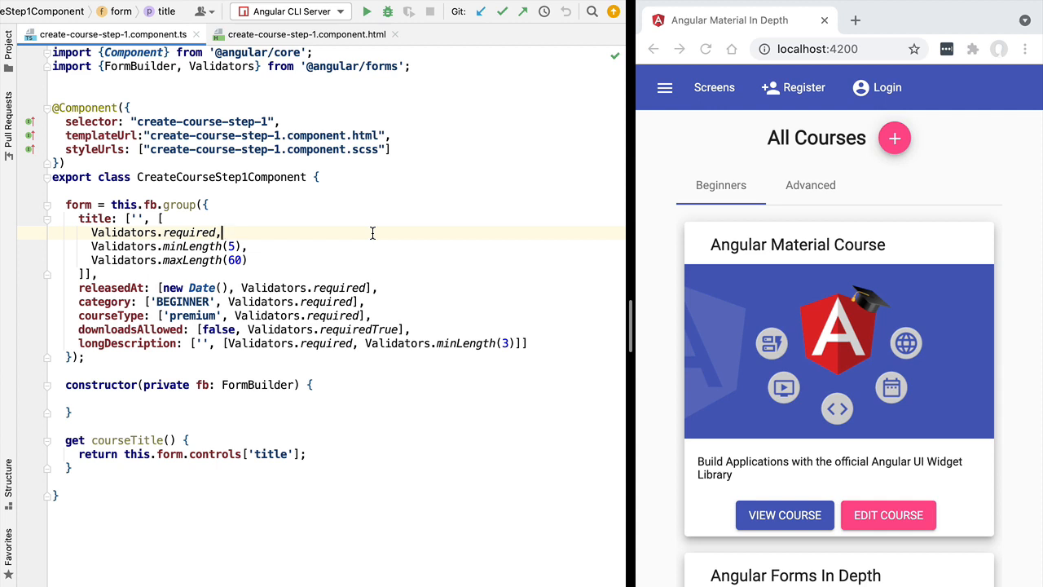
mouse_move(108, 301)
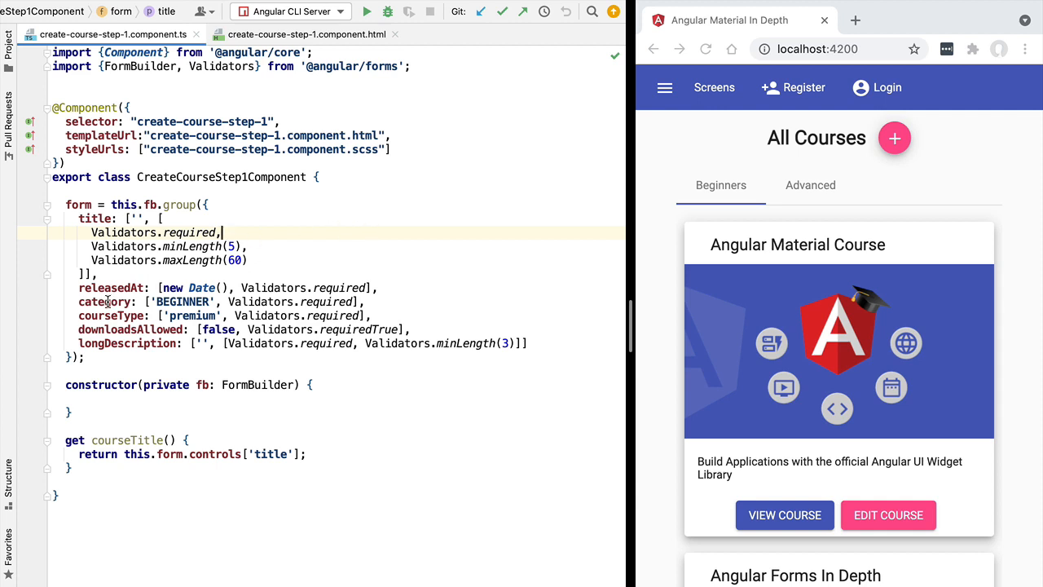
Add a mat-form-field with appearance="fill" wrapping an empty mat-select below the folded radio group.
double_click(104, 302)
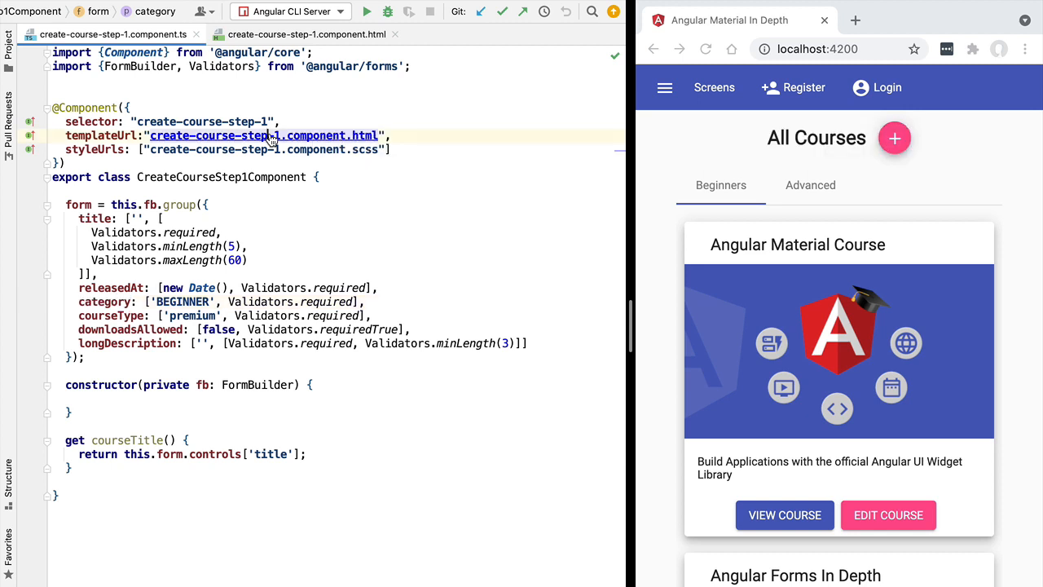
left_click(307, 35)
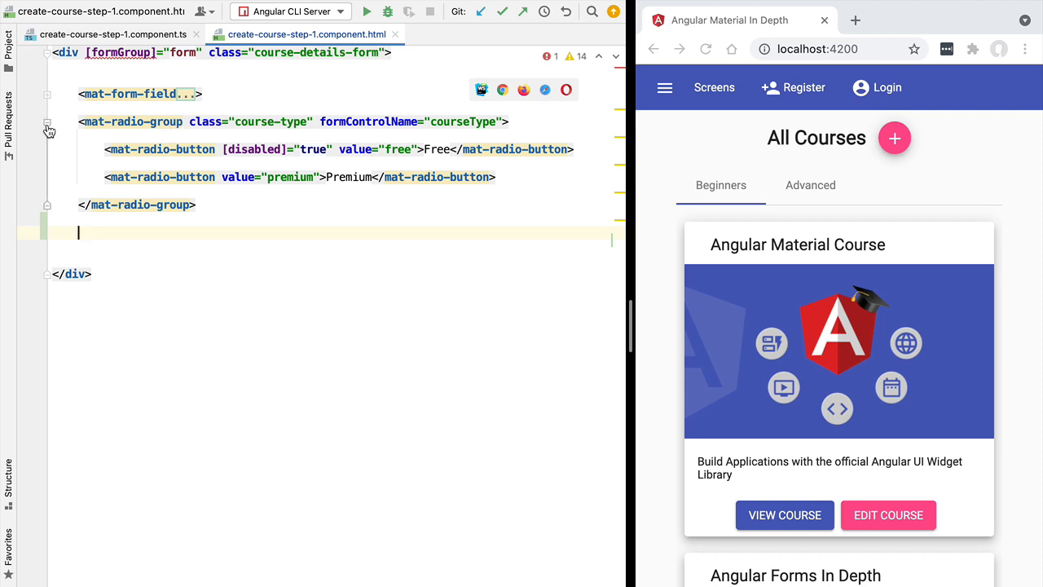
left_click(47, 122)
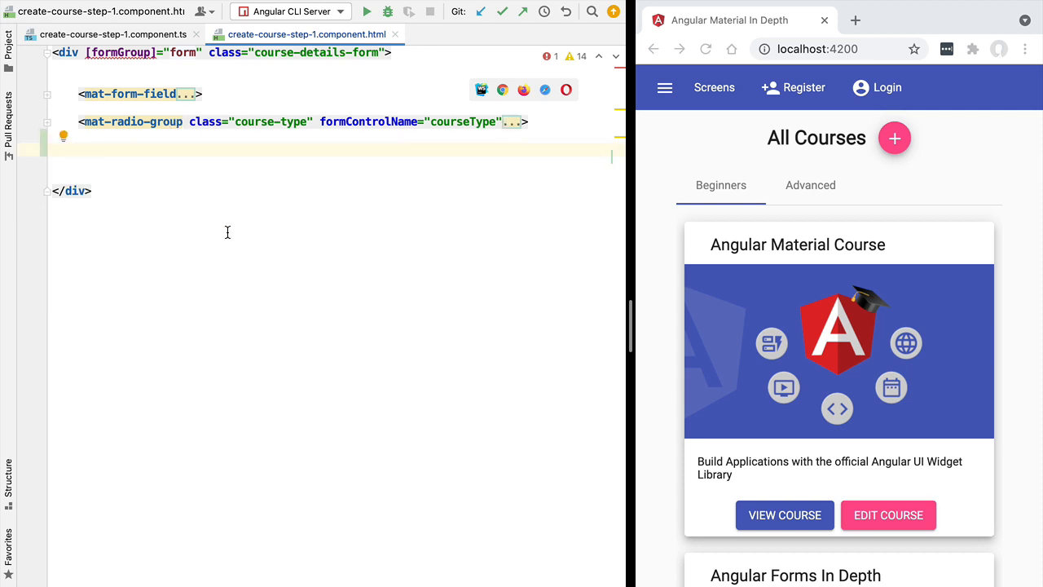
type("<mat-")
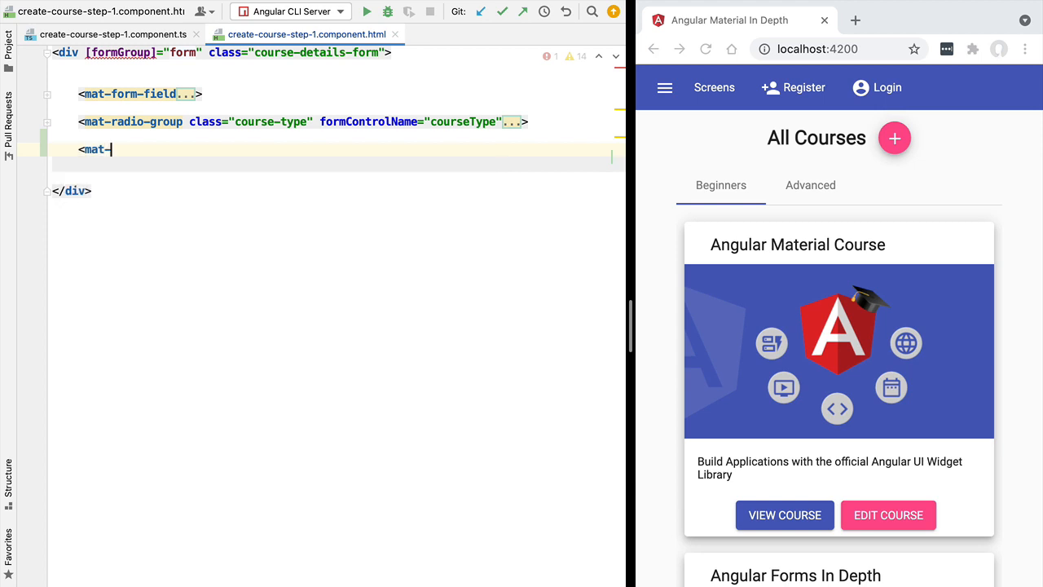
type("form-field>")
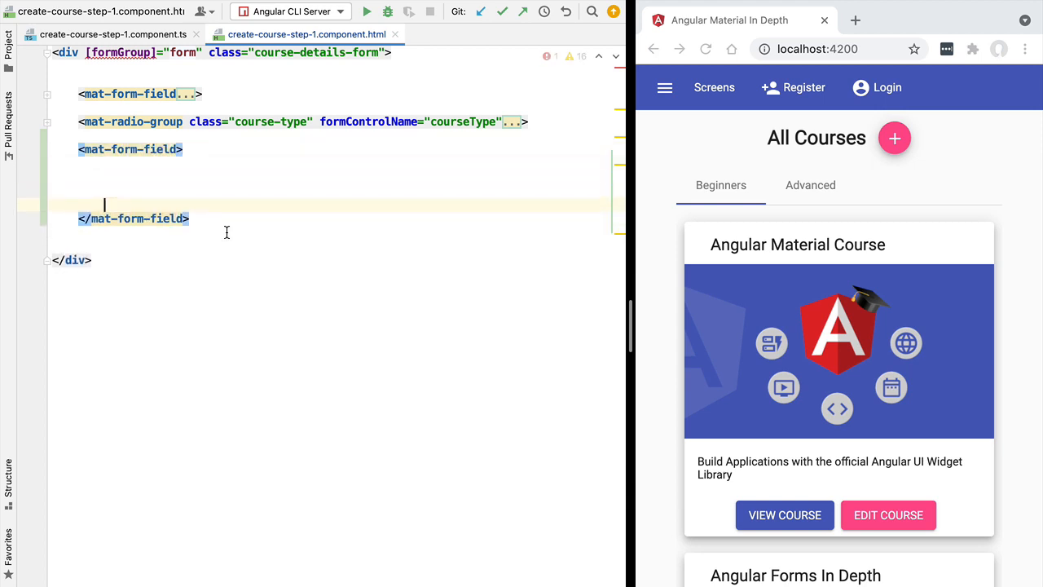
type("<mat-select></mat-select>")
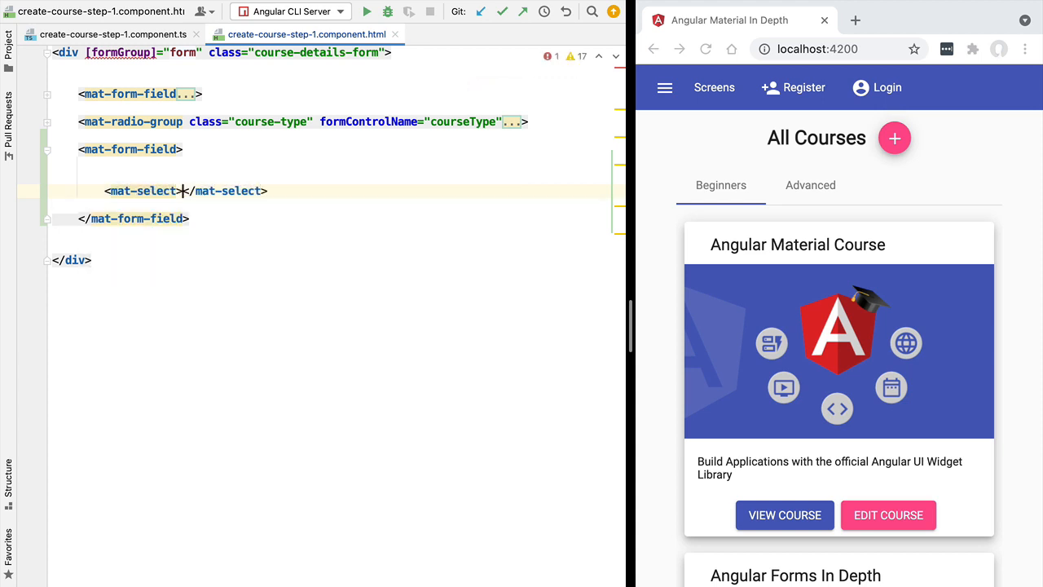
key("enter")
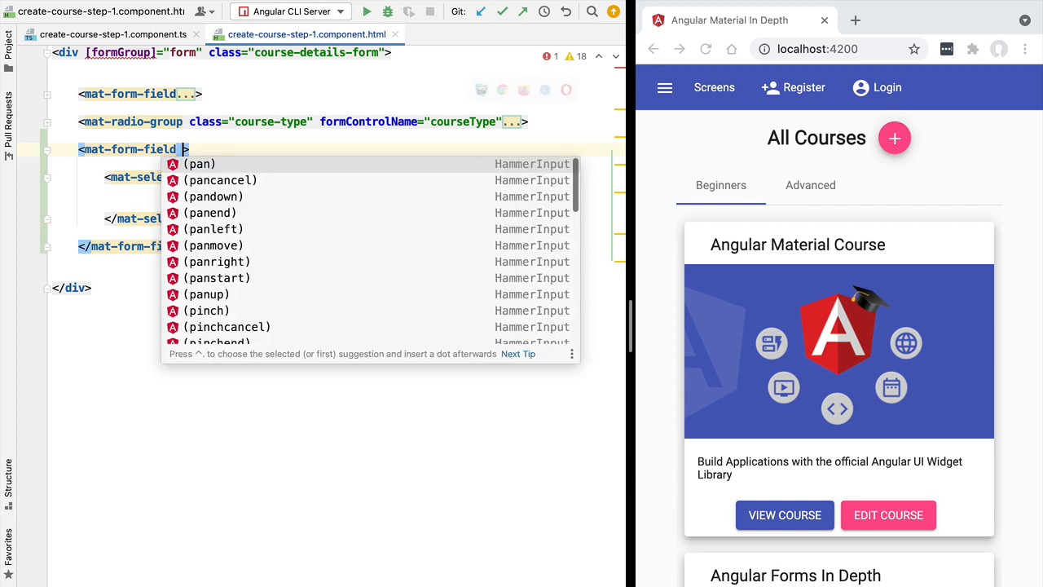
type("appea")
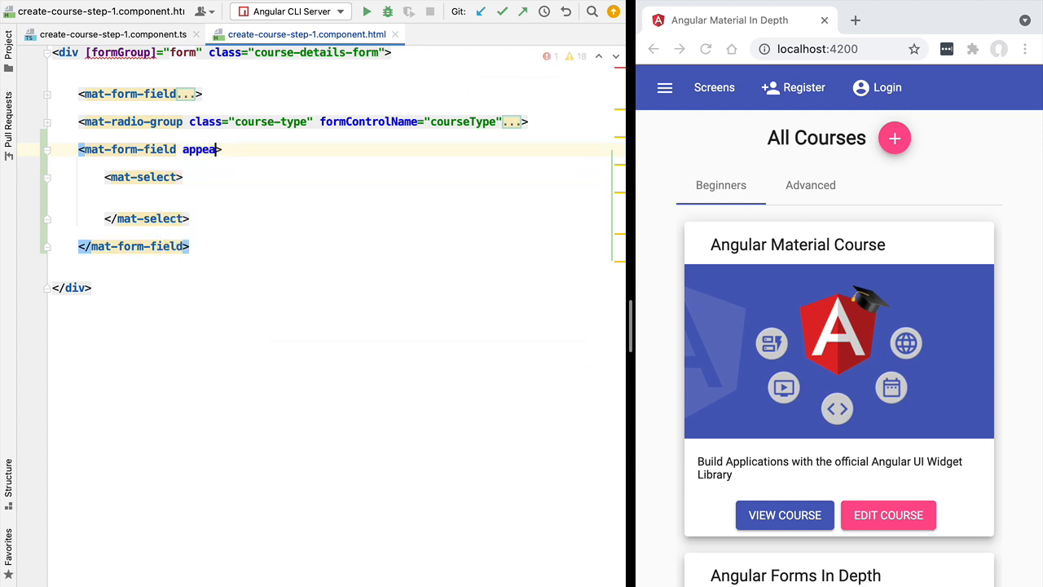
type("rance")
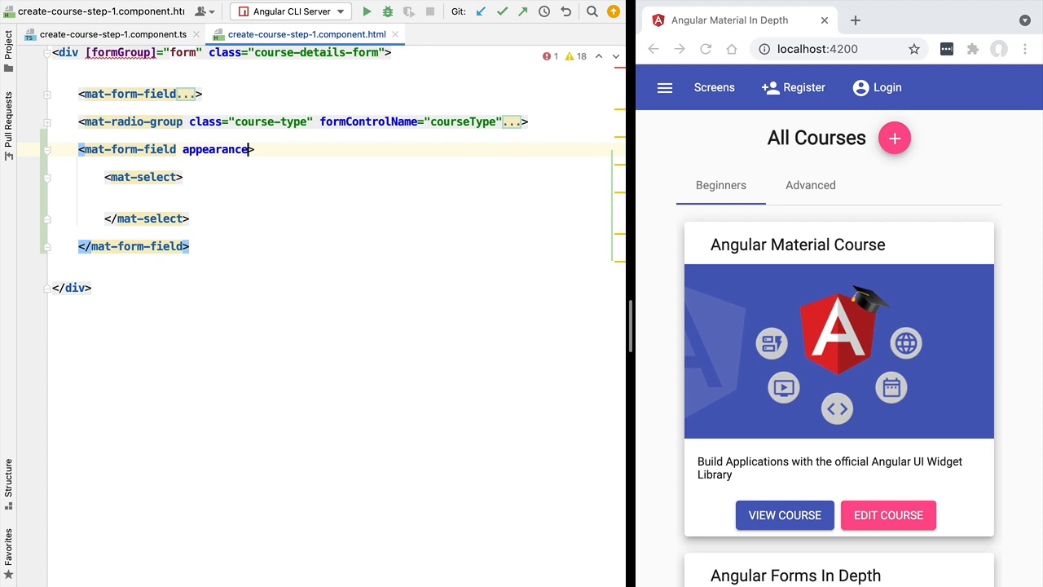
type("=\"")
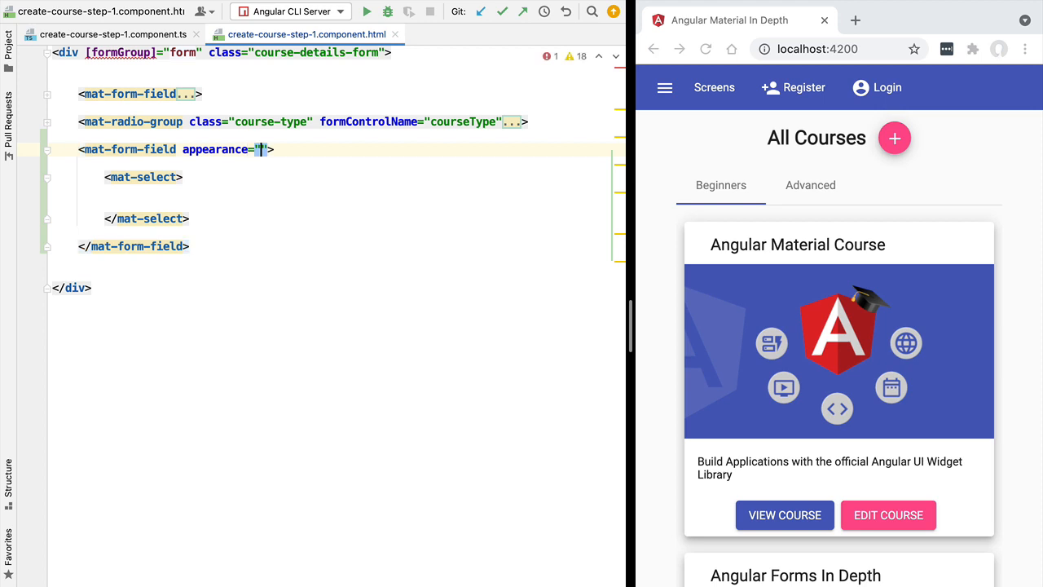
mouse_move(261, 149)
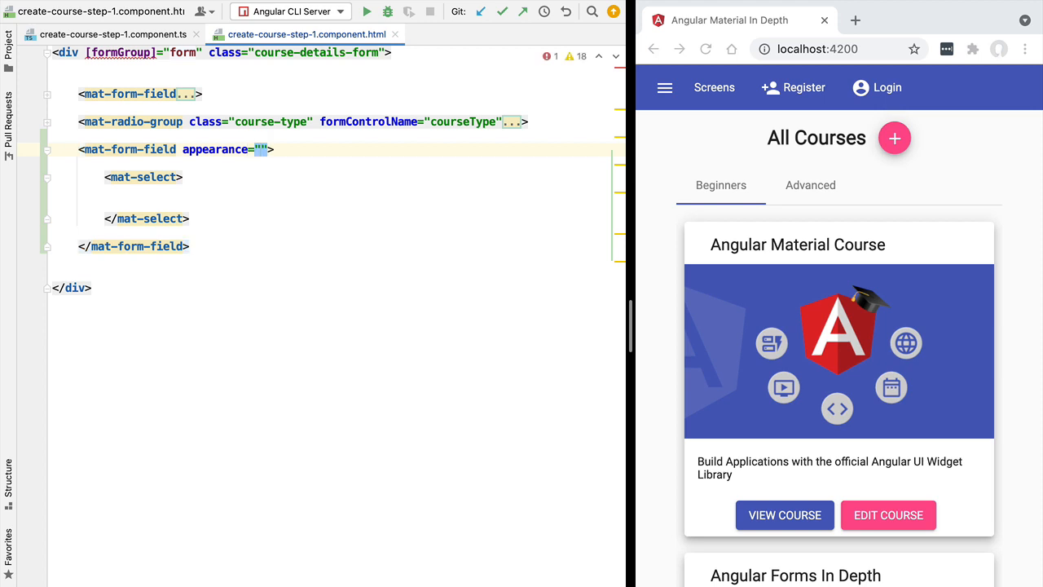
type("fill")
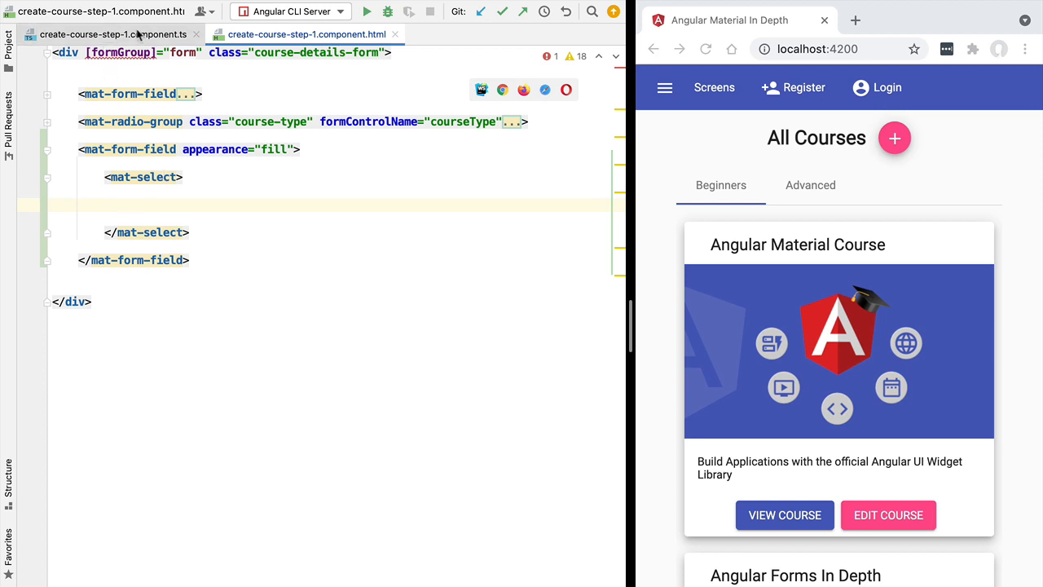
Look up the category form control's name in the component TypeScript, briefly returning to the template.
left_click(114, 34)
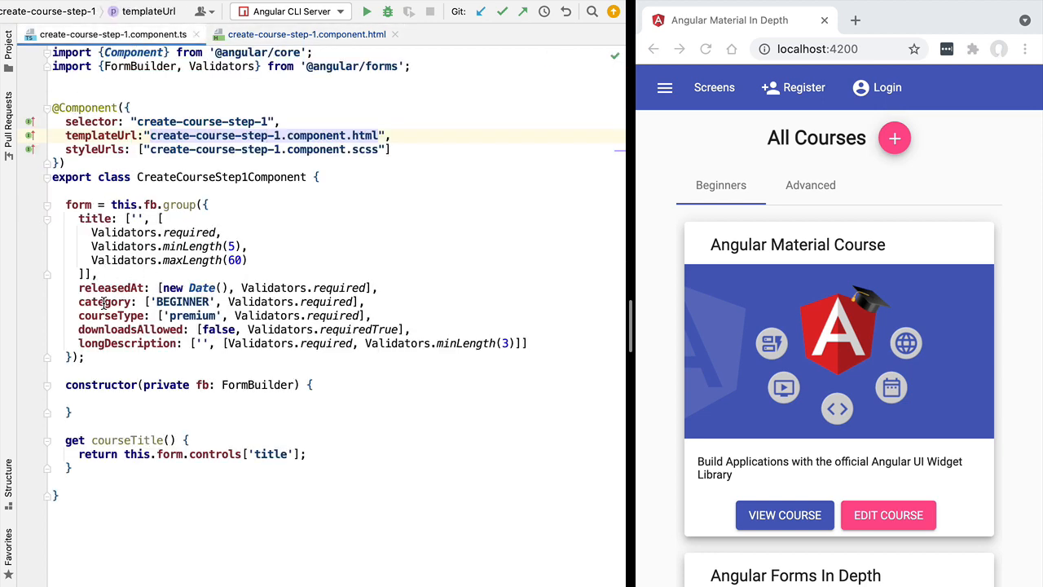
double_click(104, 301)
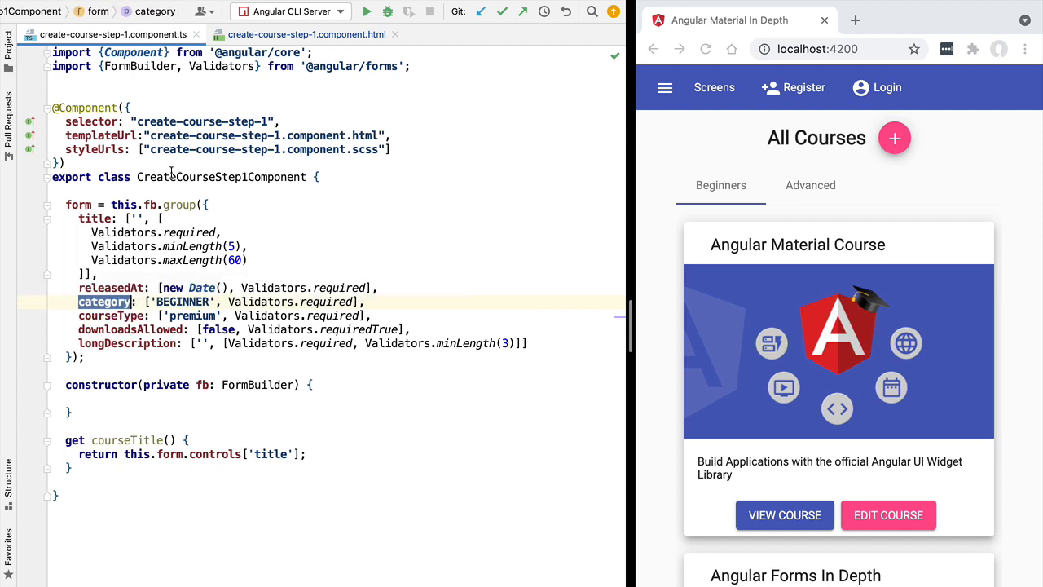
left_click(307, 35)
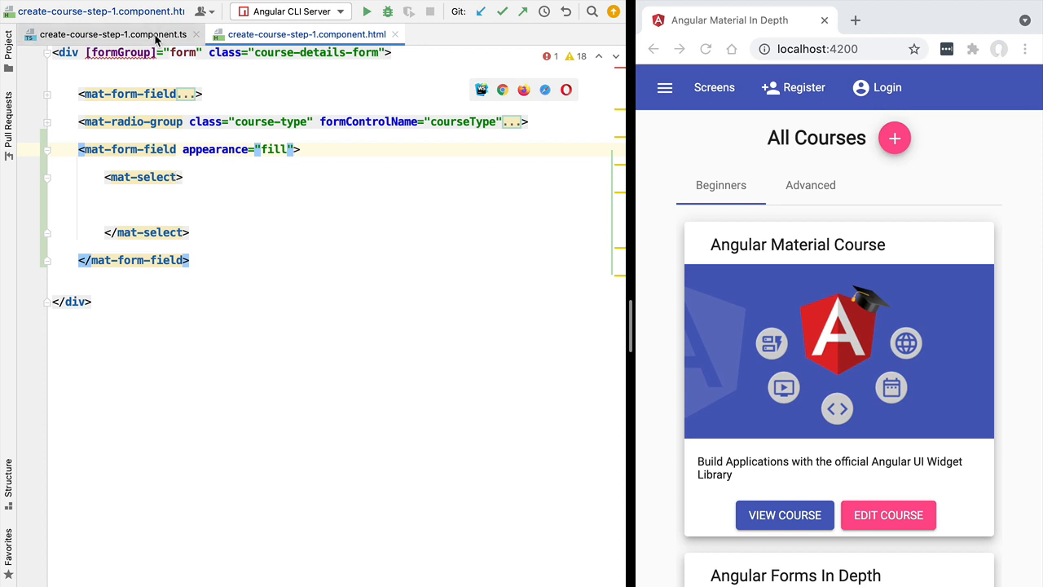
left_click(114, 34)
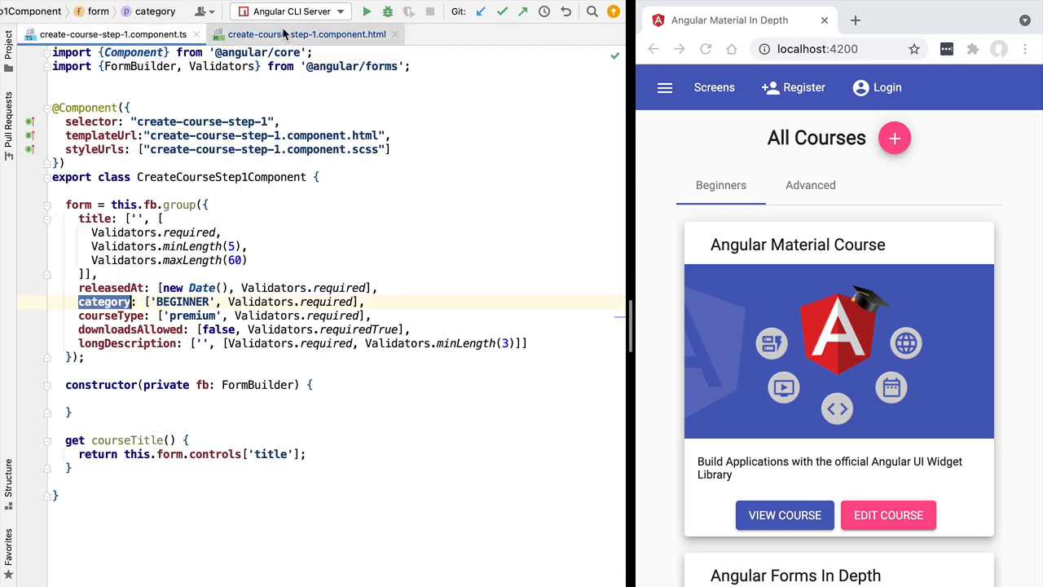
Give the mat-select formControlName="category" and placeholder "Select category".
left_click(305, 34)
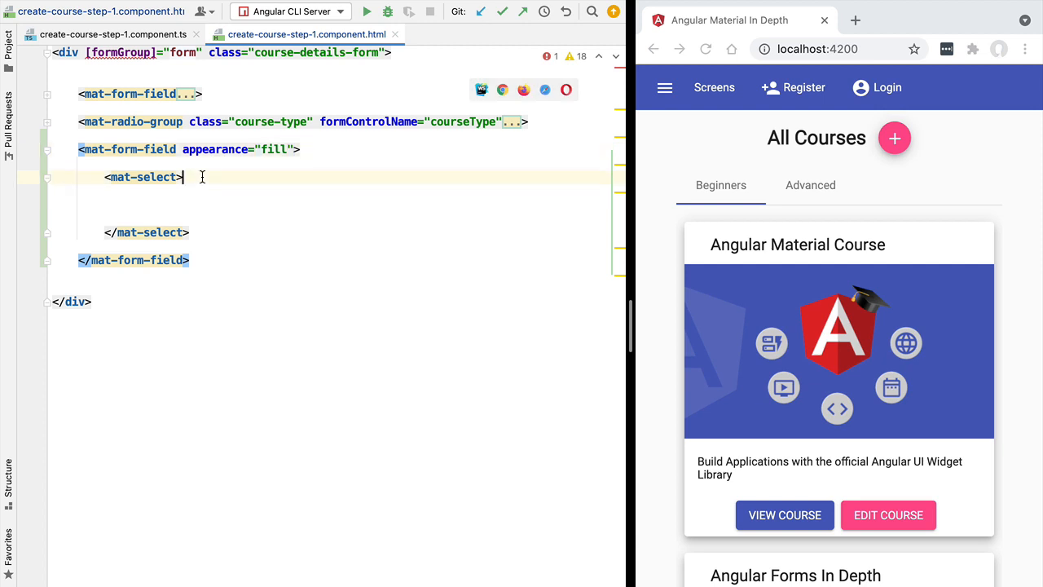
type("formc")
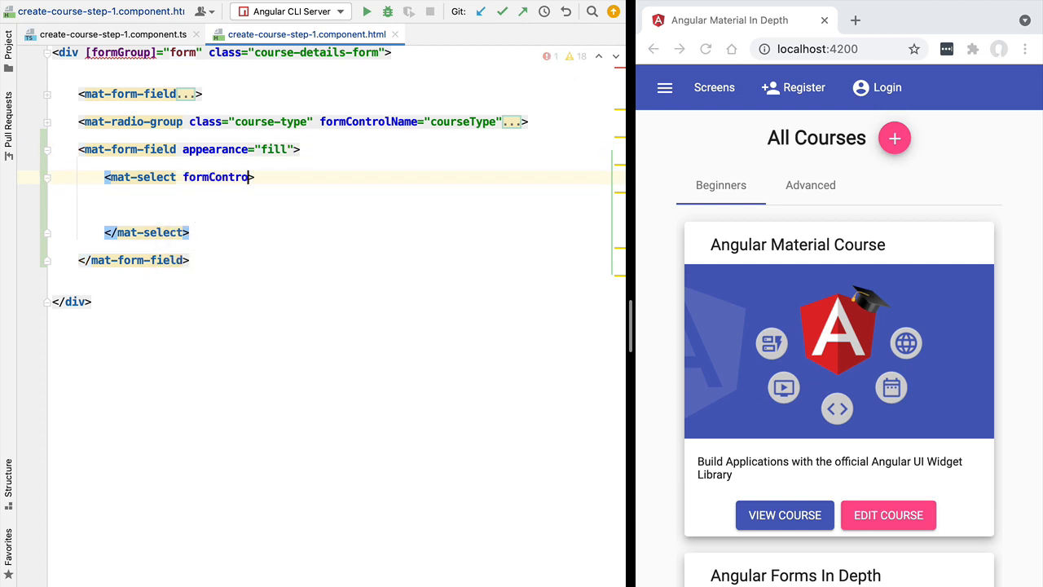
type("lName=\"category")
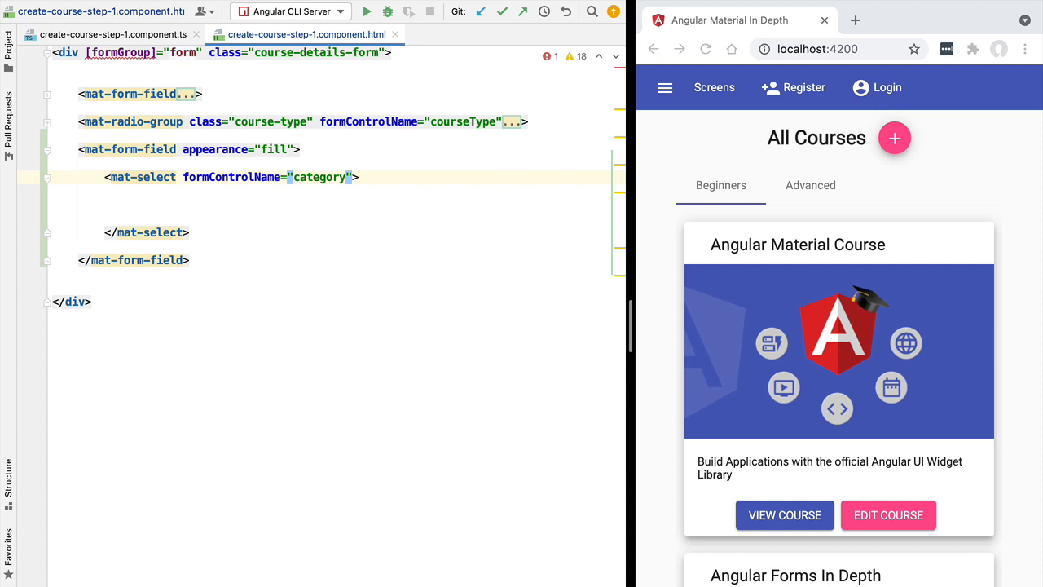
type("placeholder")
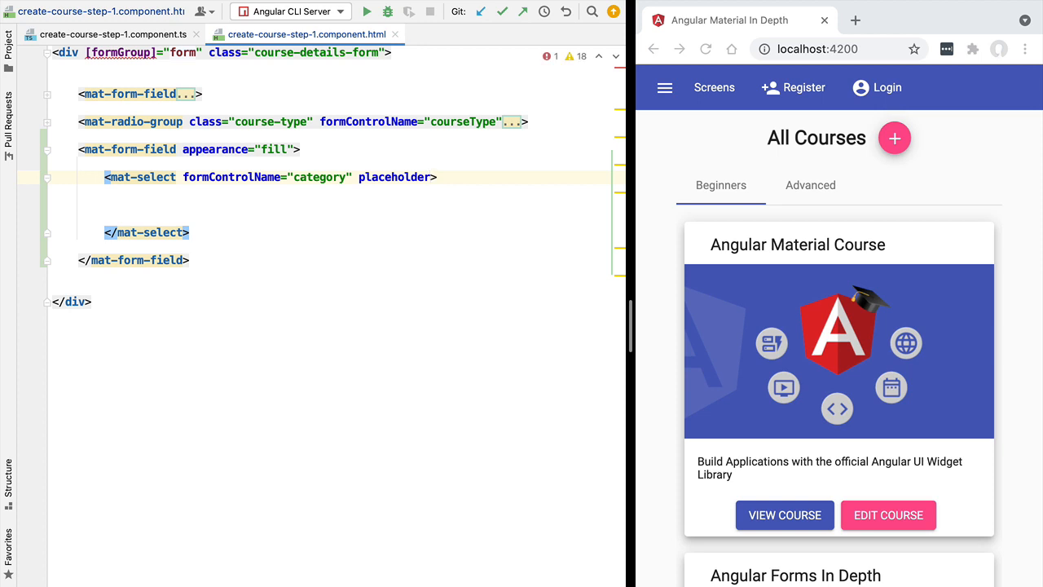
left_click(442, 177)
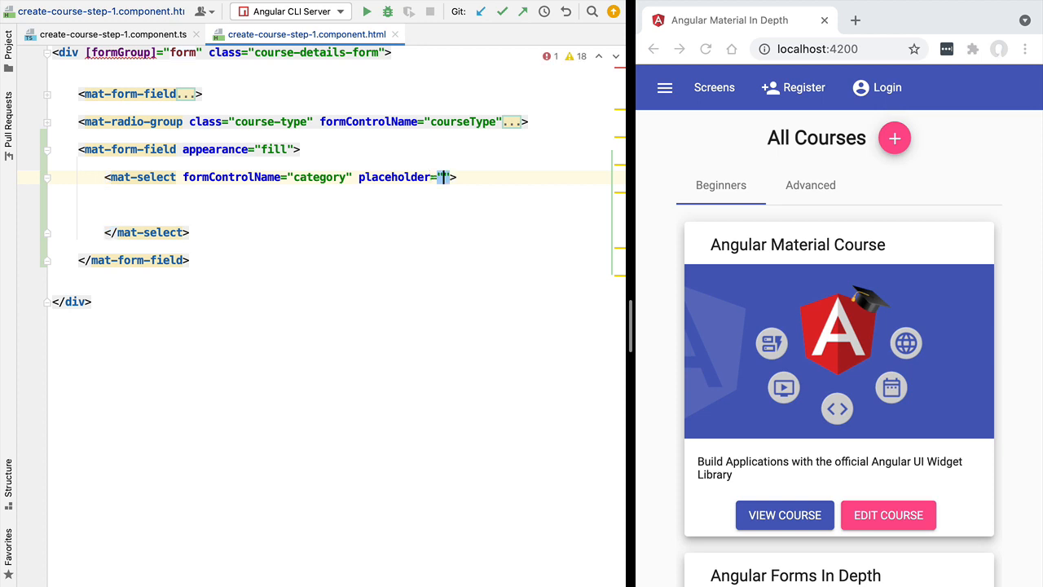
type("Select")
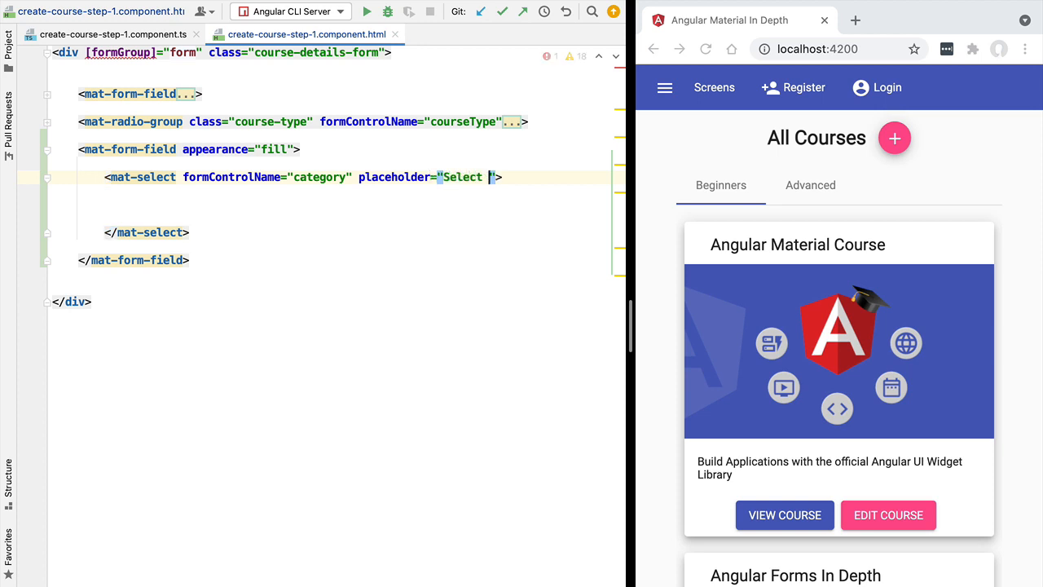
type("category")
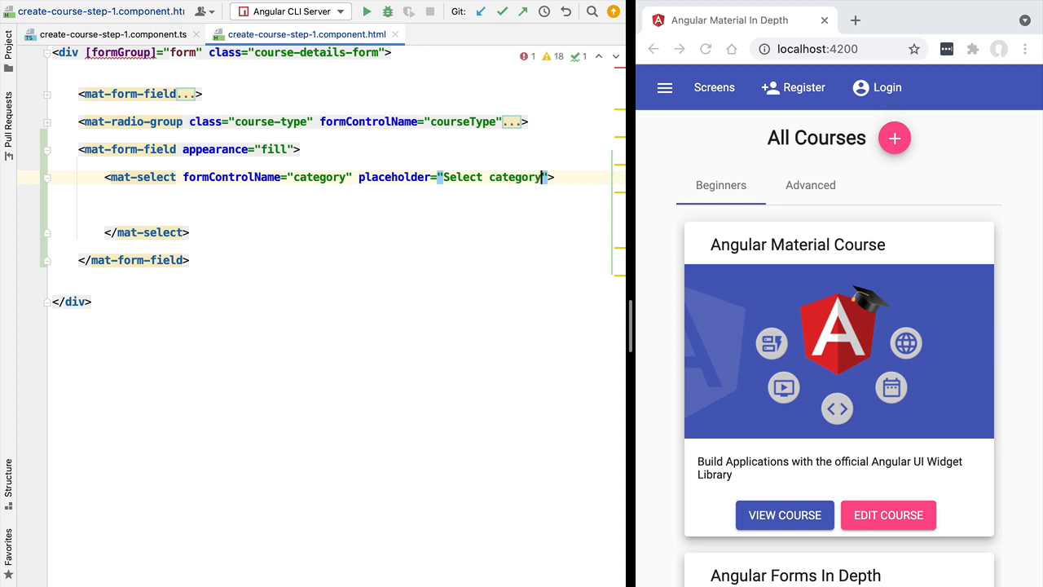
key("enter")
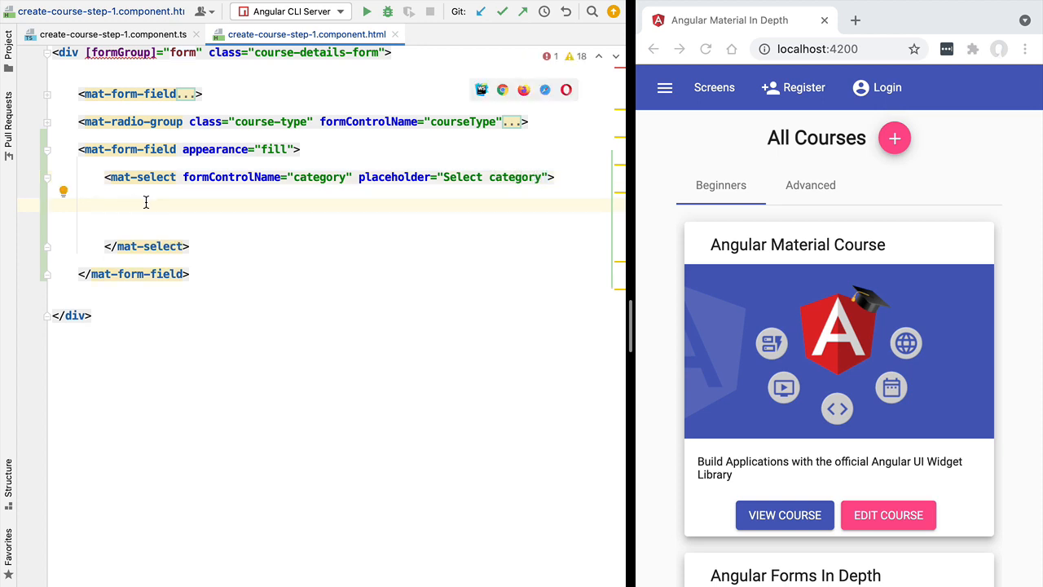
Add mat-options Beginners (beginners), Intermediate (INTERMEDIATE) and Advanced (ADVANCED) inside the select.
type("<mat-op")
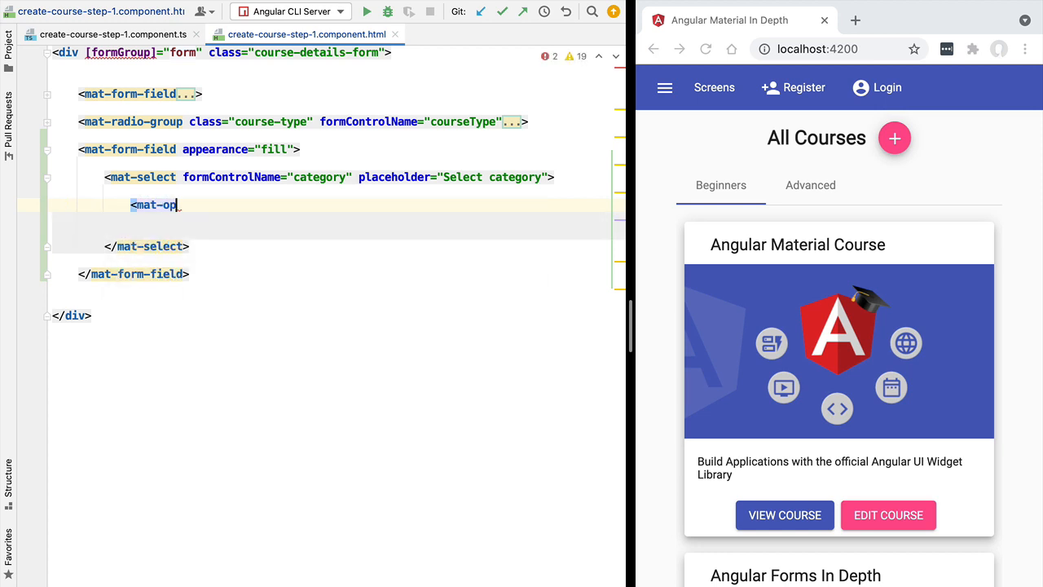
type("tion></mat-option>")
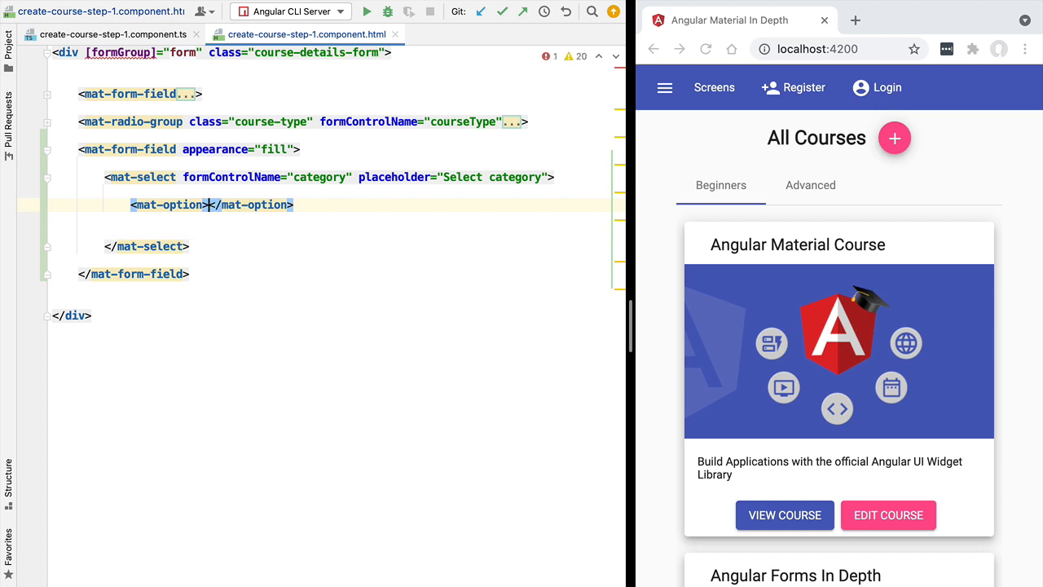
type("Beginners")
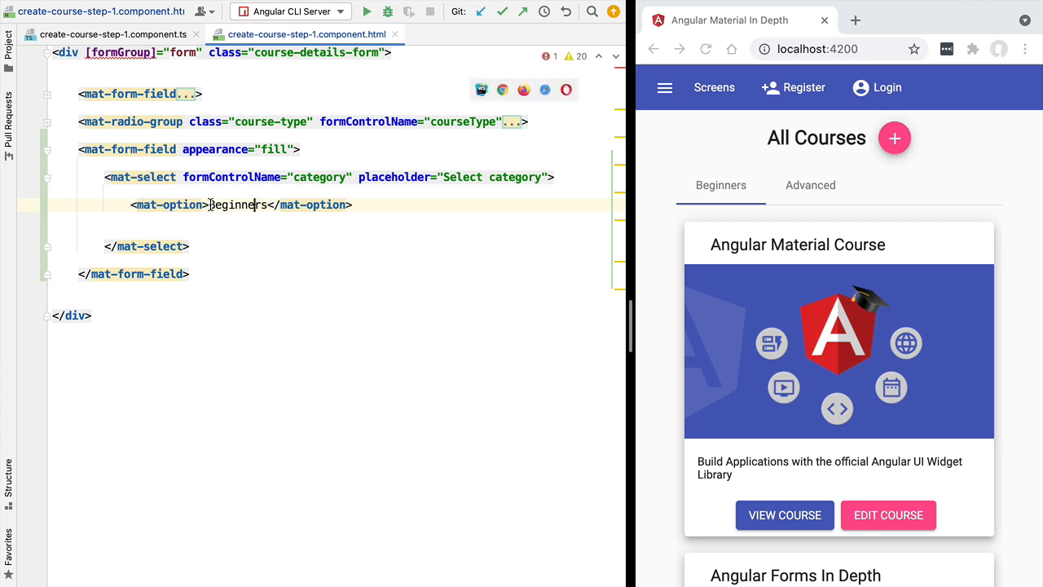
type("value=\"\"")
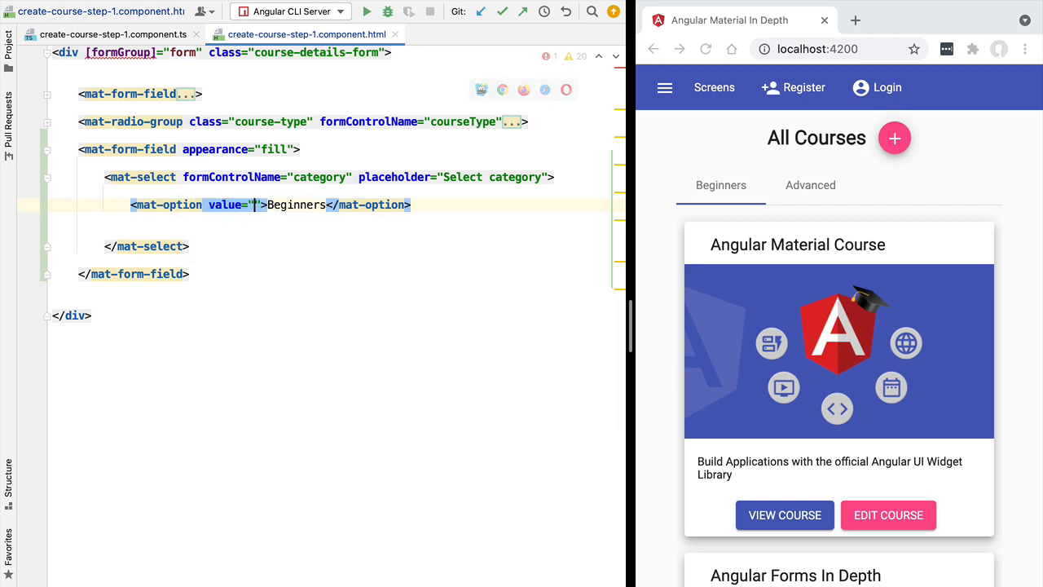
type("beginners")
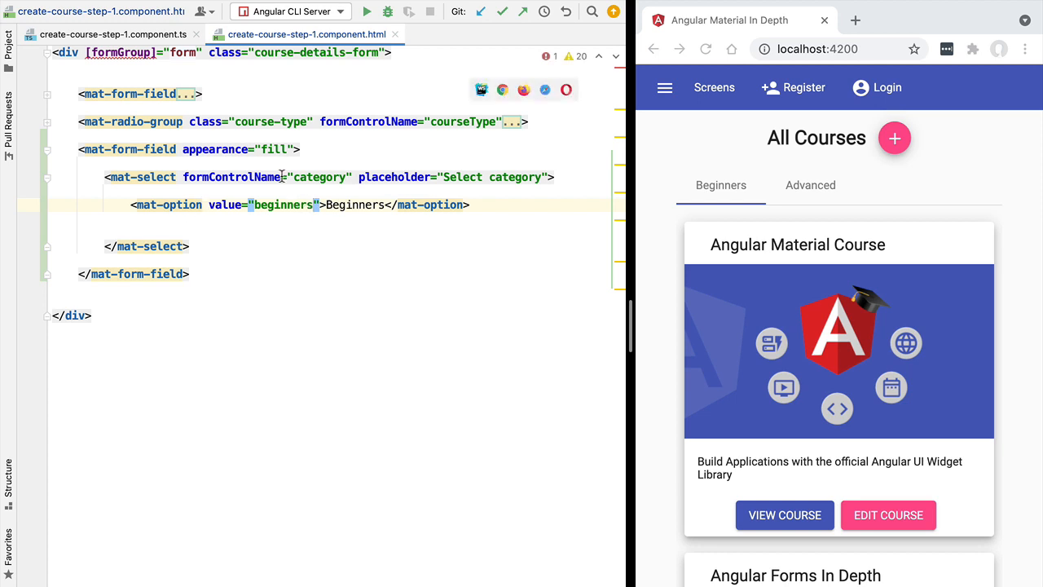
double_click(282, 204)
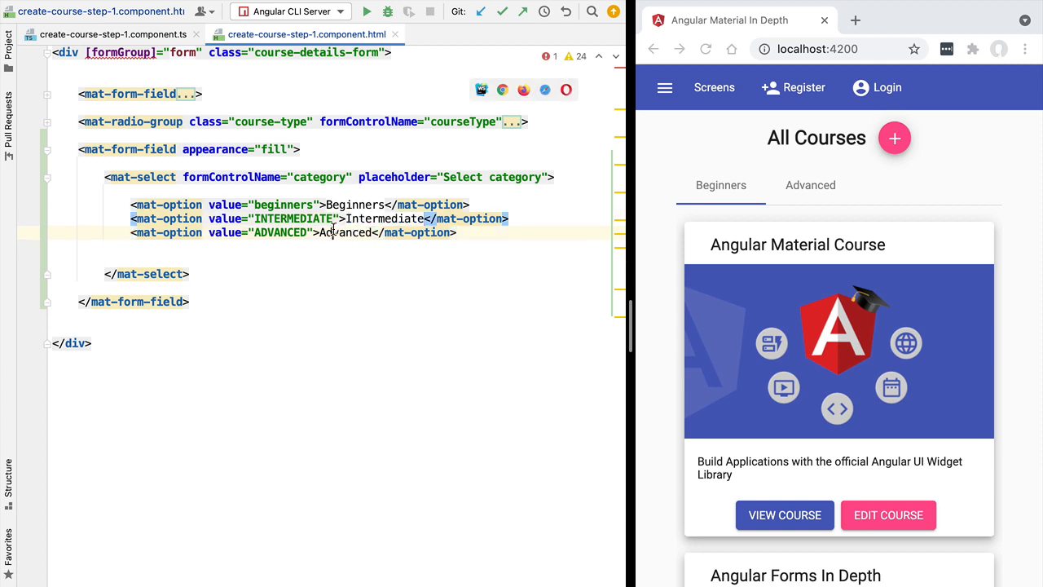
double_click(344, 232)
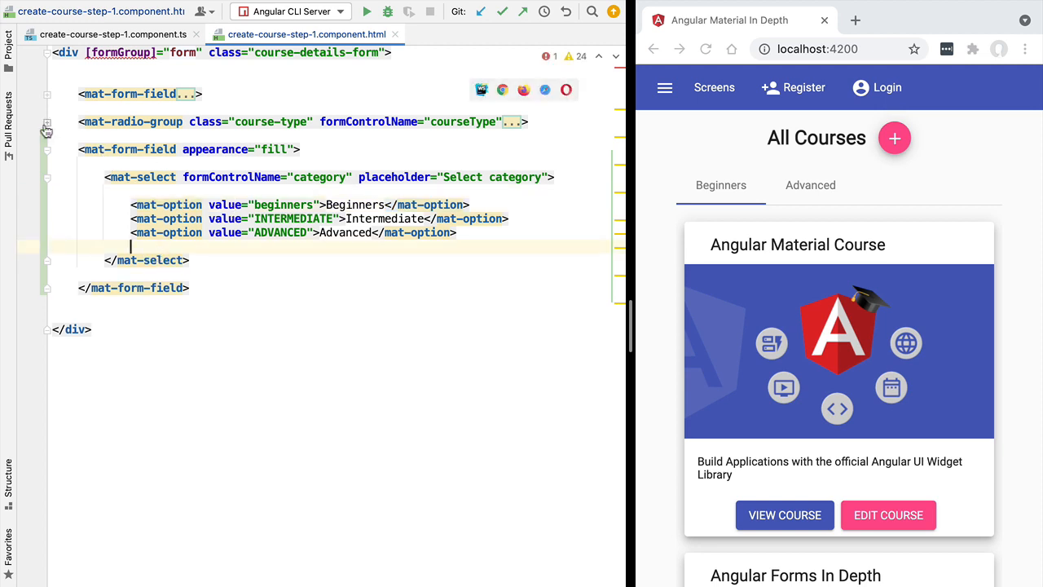
left_click(46, 131)
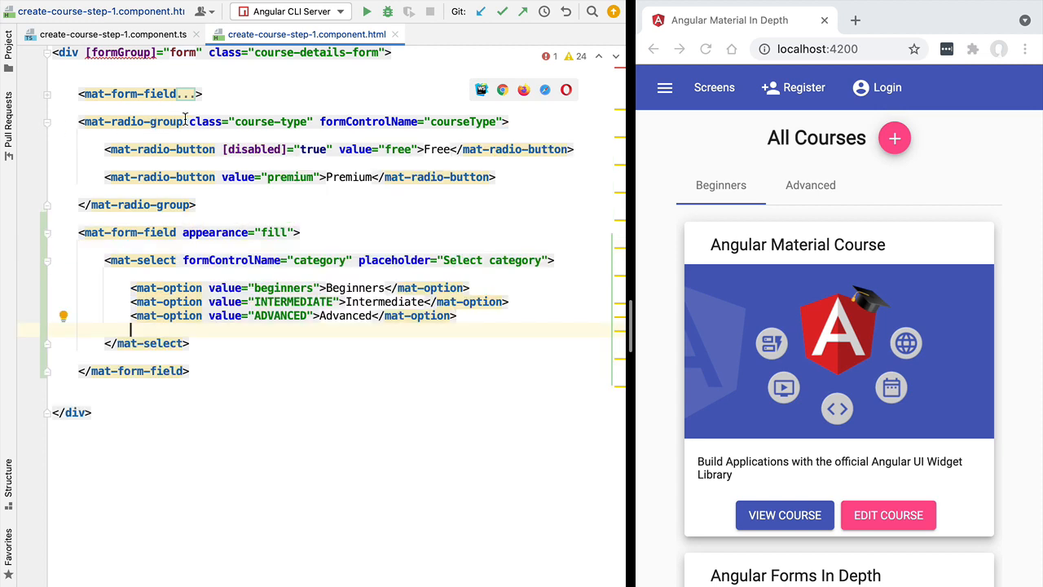
mouse_move(139, 121)
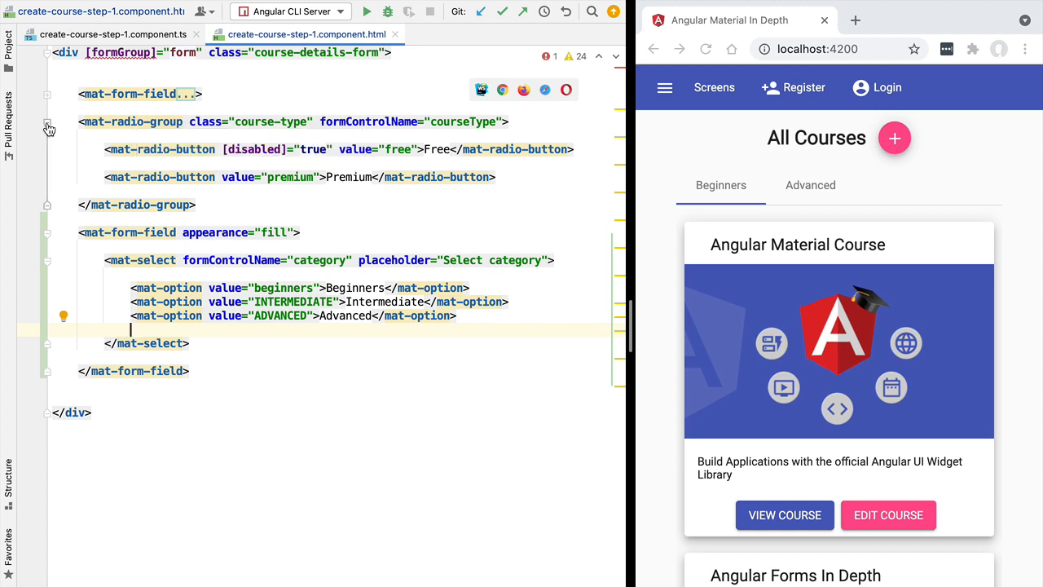
left_click(47, 129)
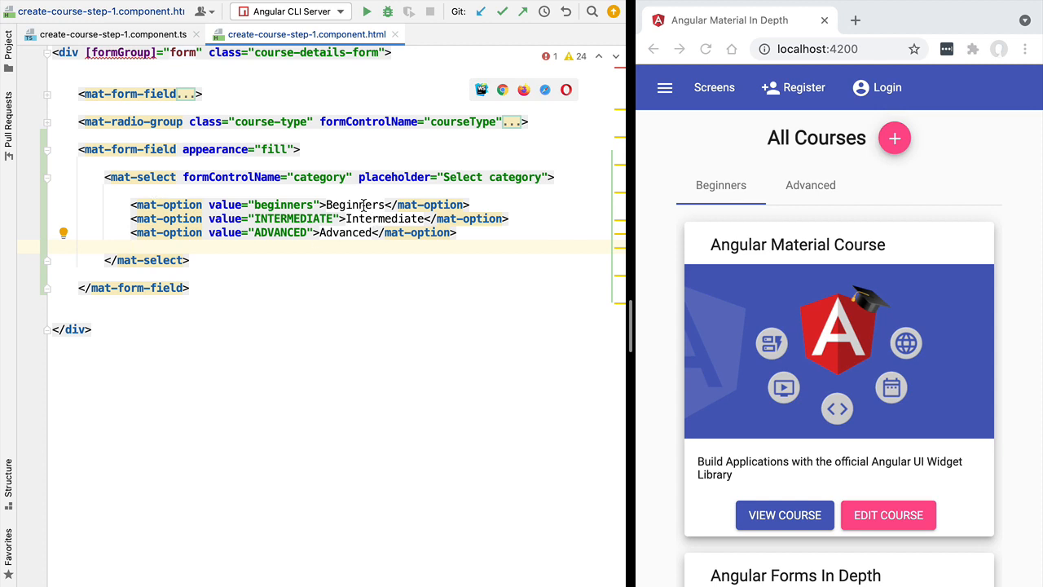
double_click(356, 205)
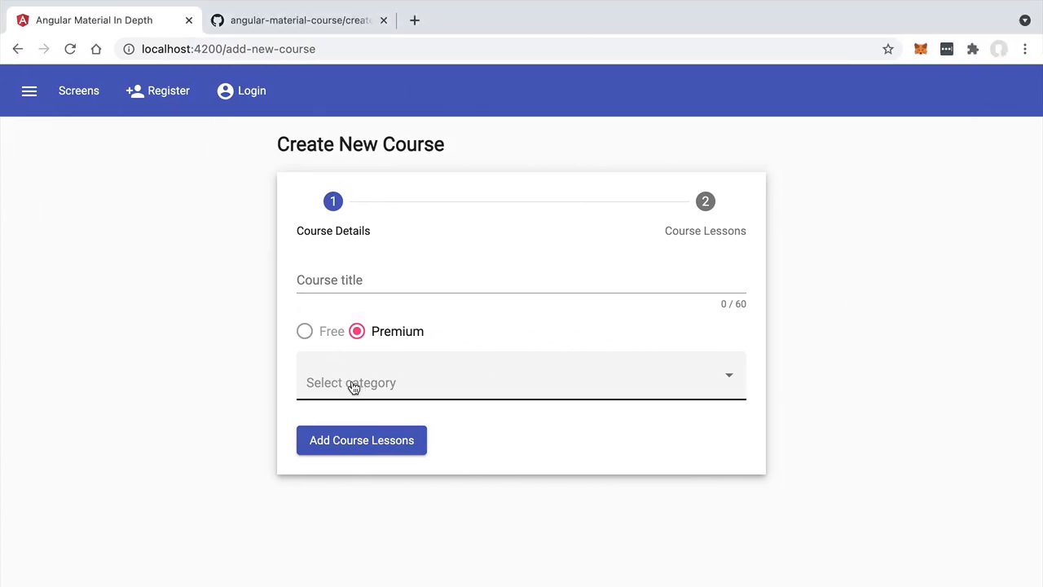
left_click(521, 382)
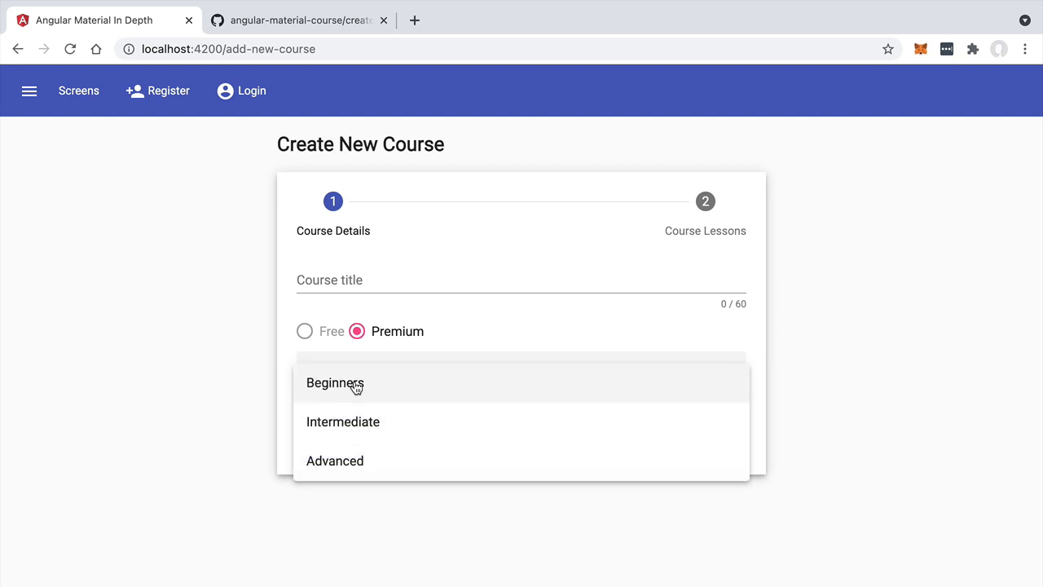
mouse_move(444, 325)
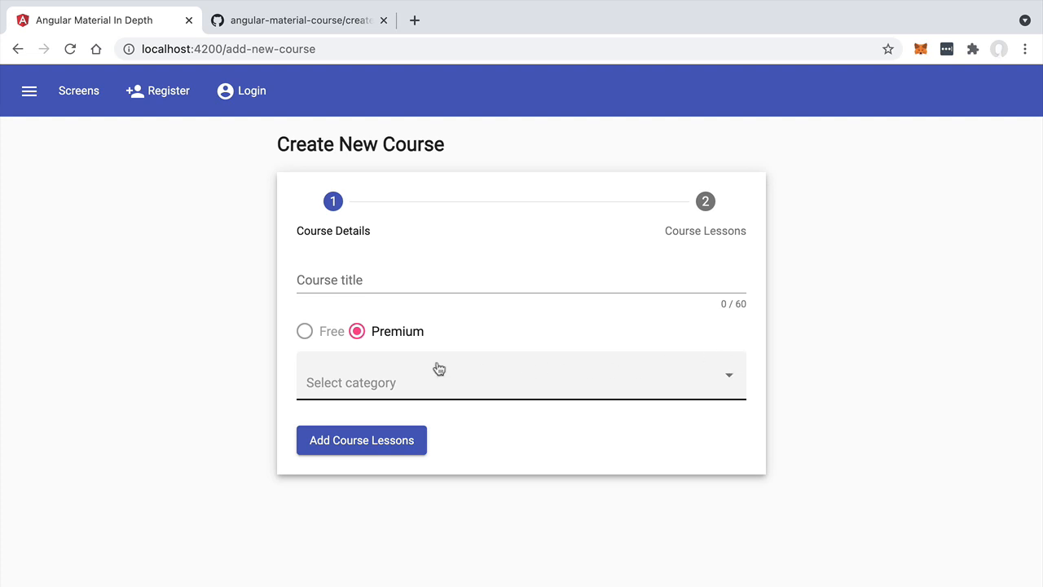
mouse_move(671, 400)
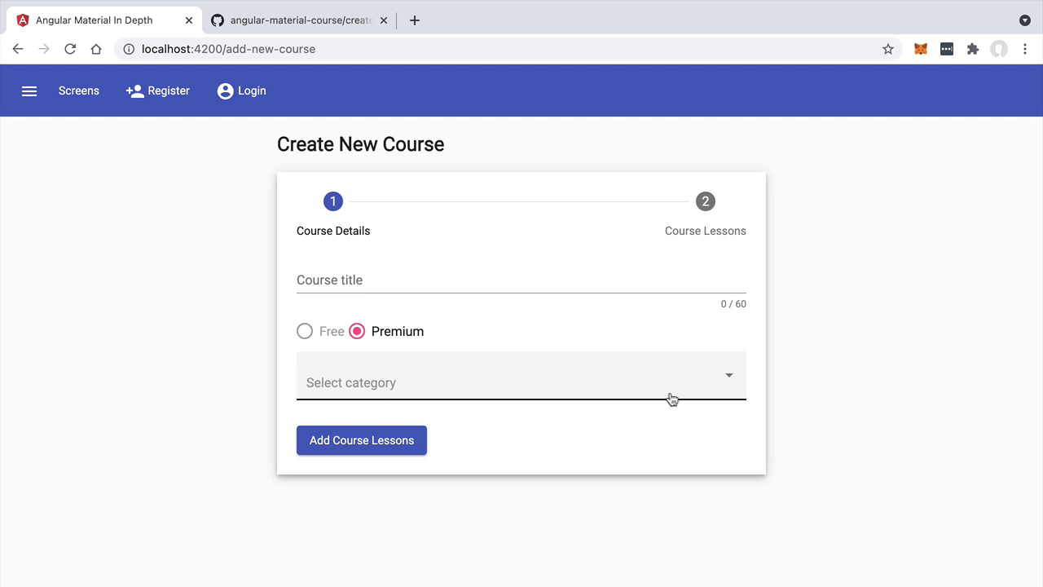
mouse_move(141, 370)
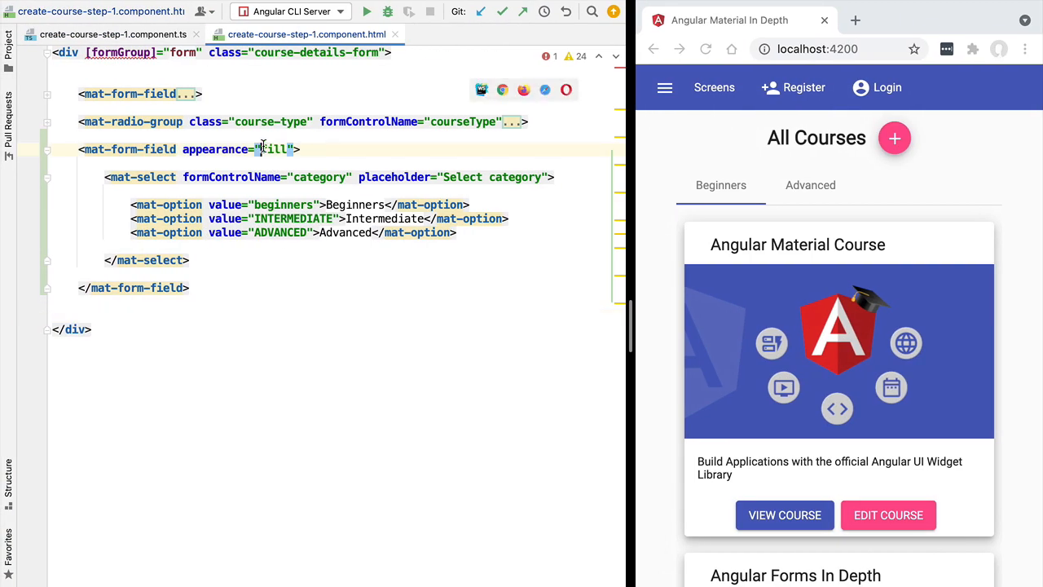
Switch the form field appearance to outline and preview the category field in the browser.
type("outline")
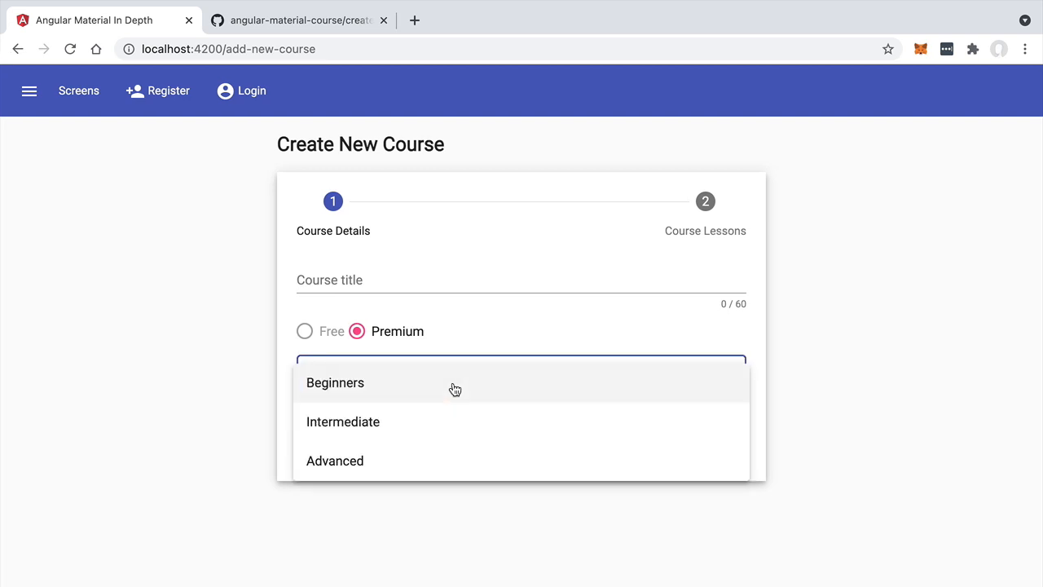
mouse_move(424, 385)
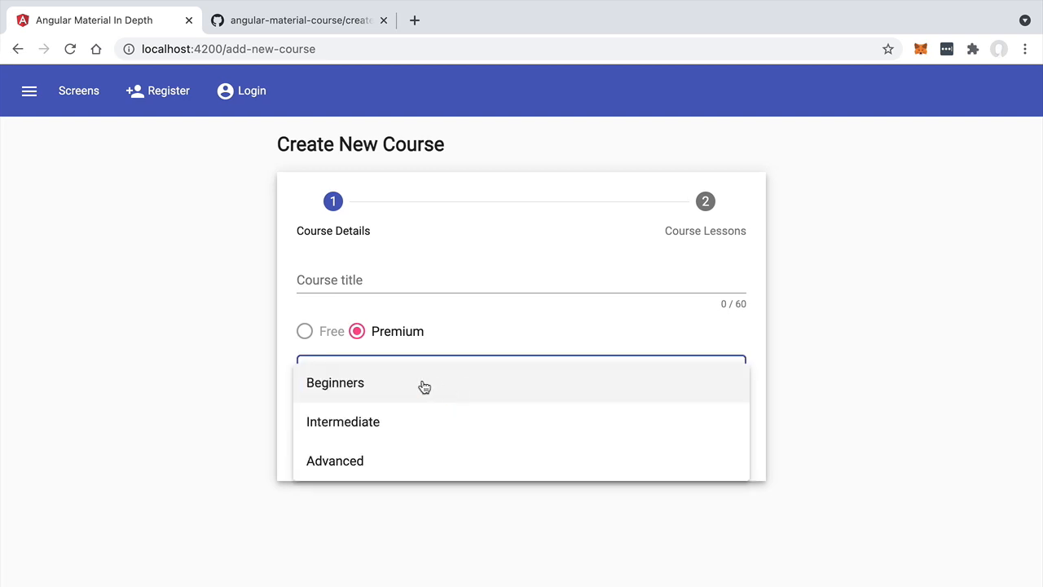
left_click(208, 362)
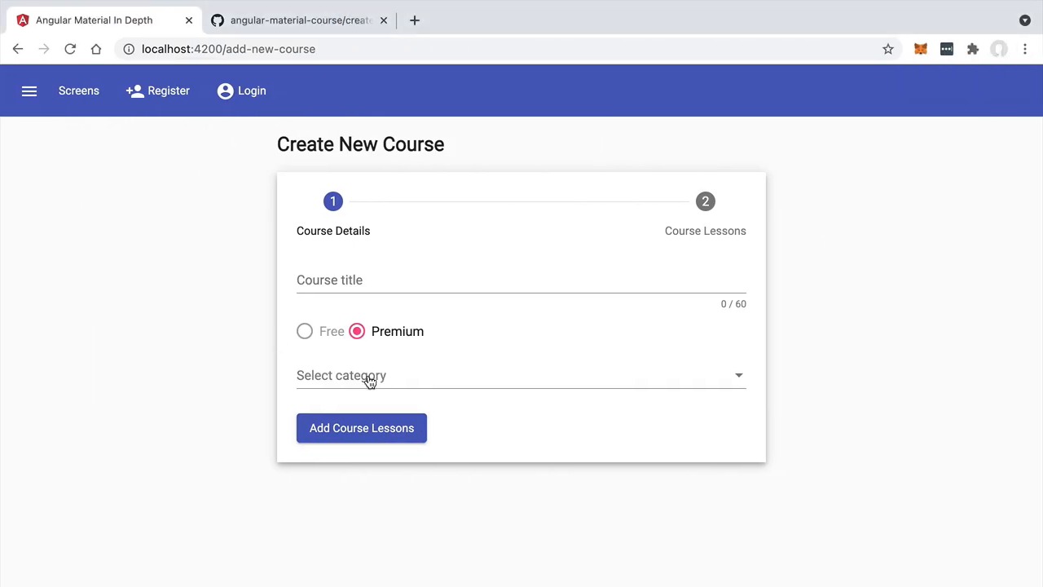
mouse_move(446, 367)
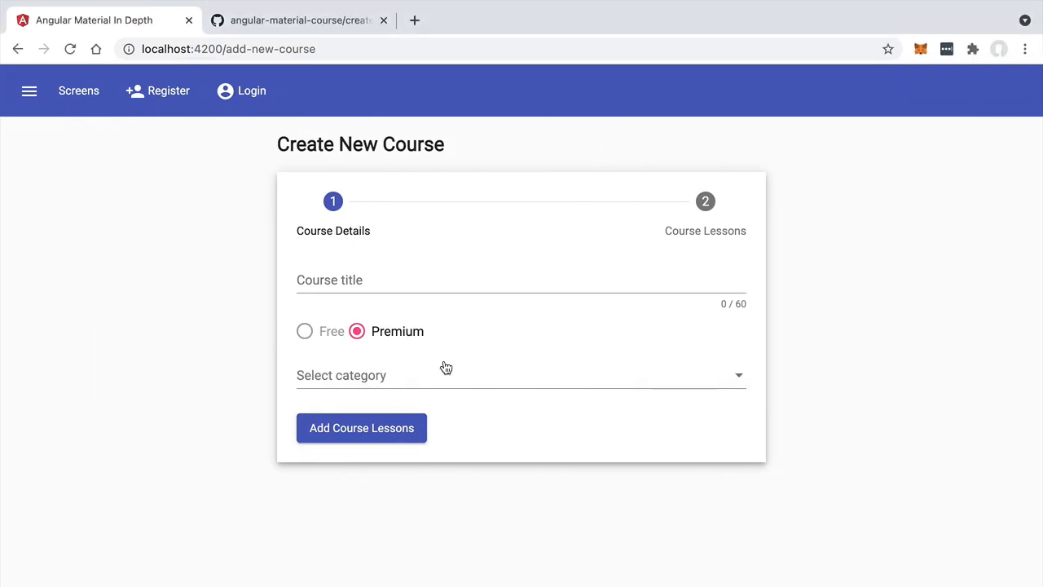
Pick Intermediate from the category dropdown, then change it to Beginners.
left_click(521, 374)
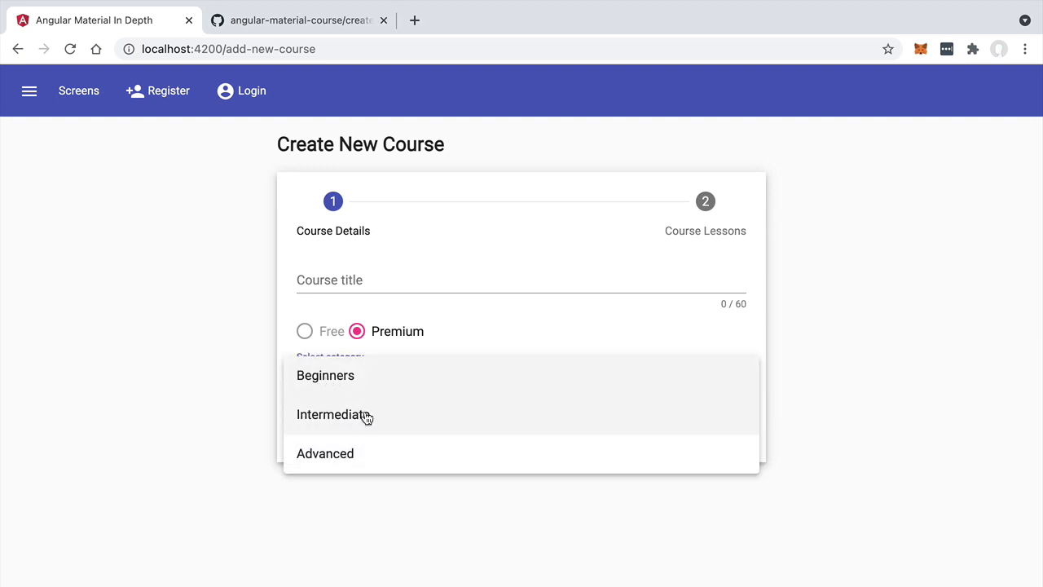
mouse_move(371, 415)
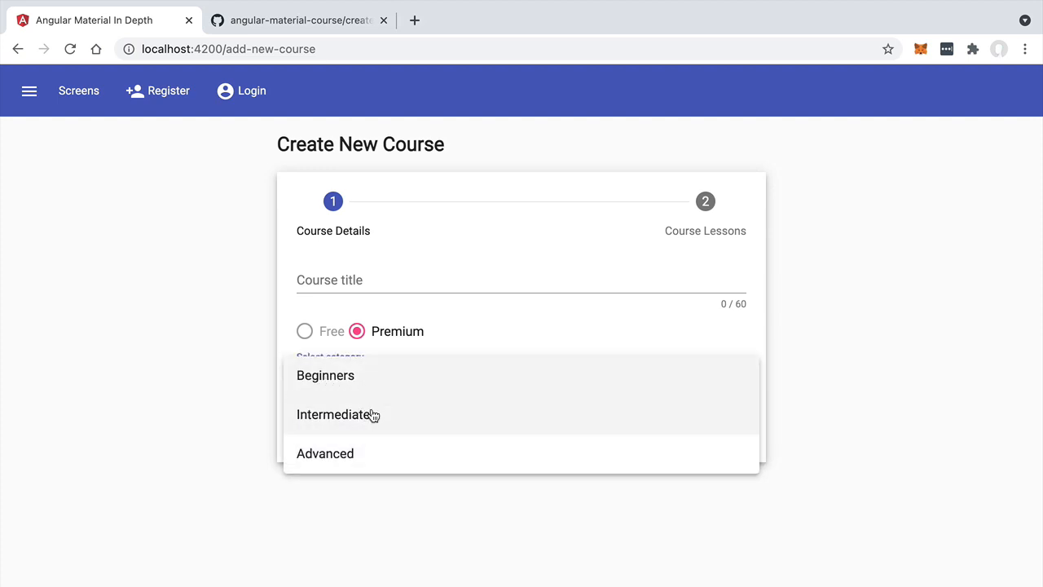
left_click(333, 414)
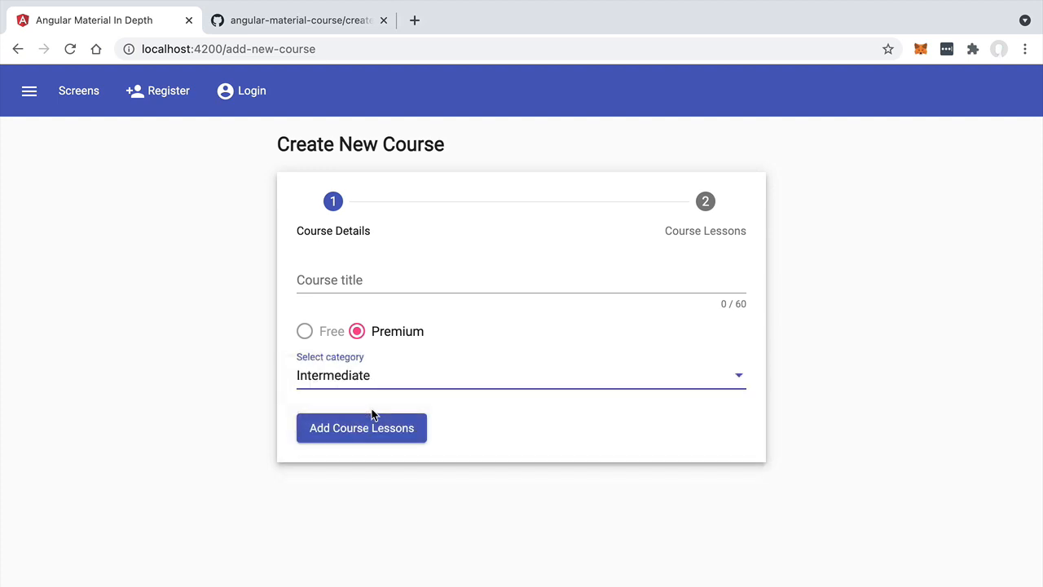
mouse_move(383, 374)
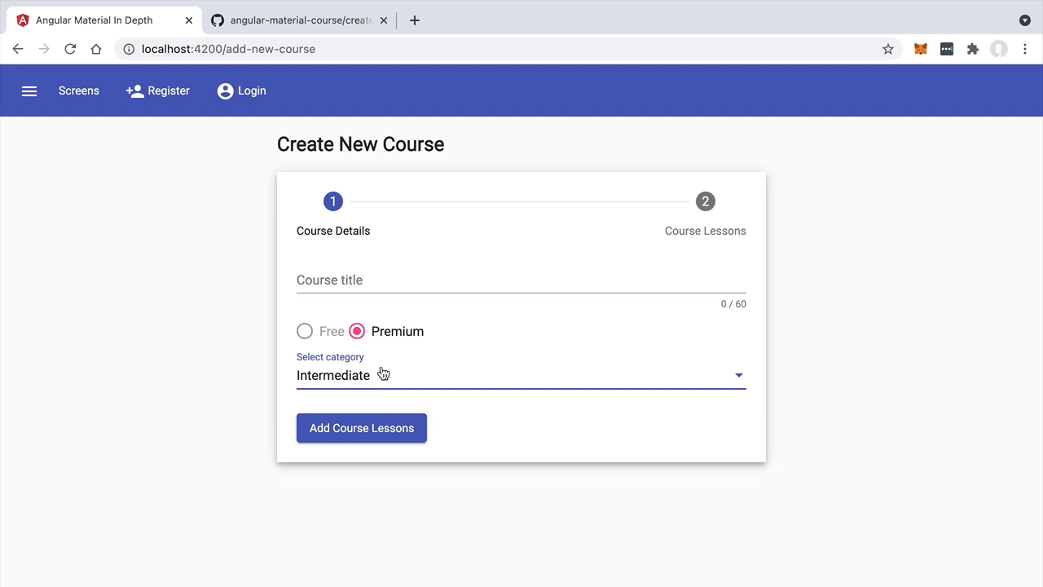
left_click(521, 375)
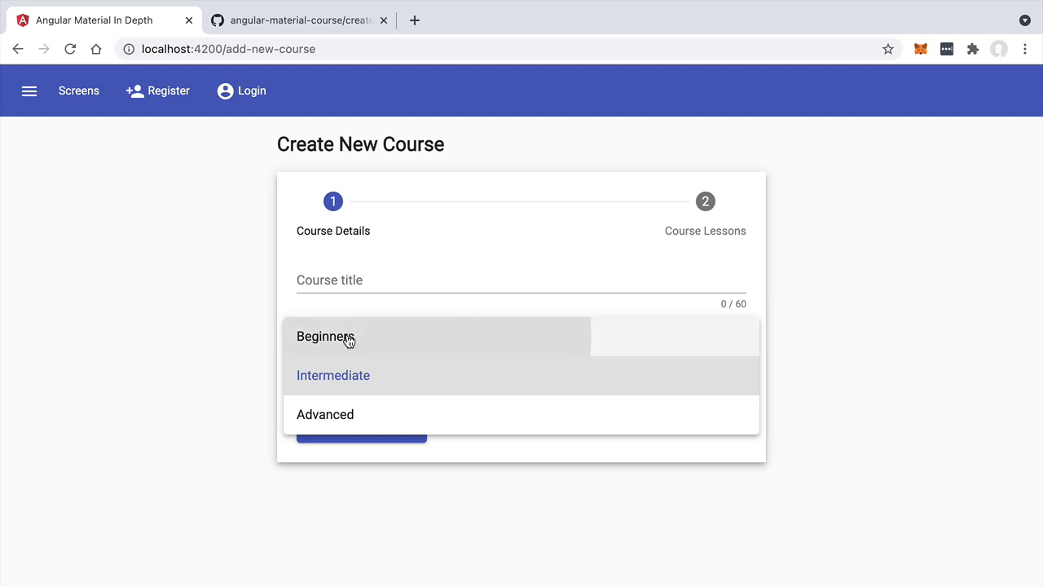
left_click(325, 336)
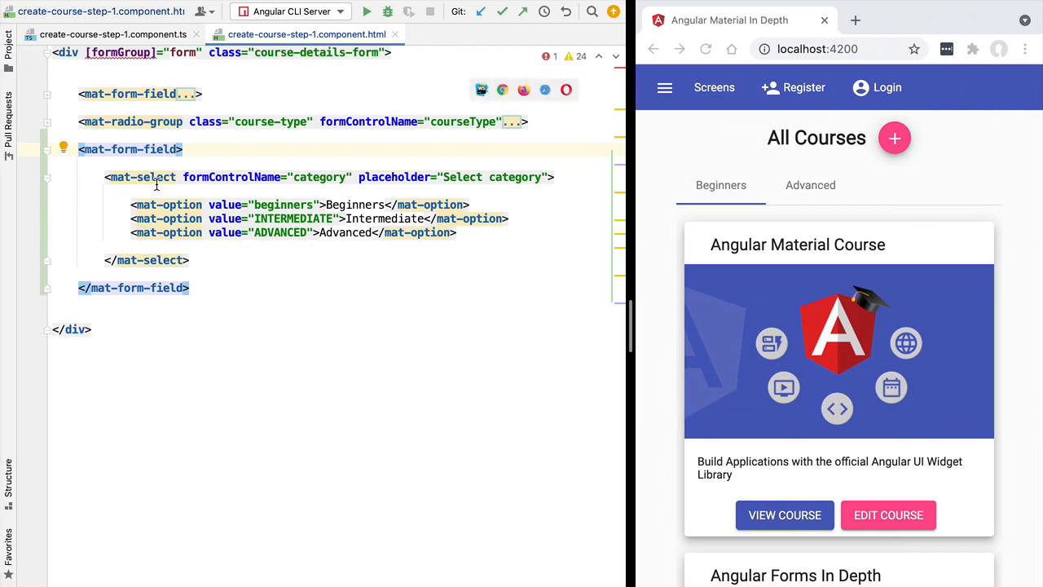
Insert a valueless <mat-option>None</mat-option> above the Beginners option.
key("Return")
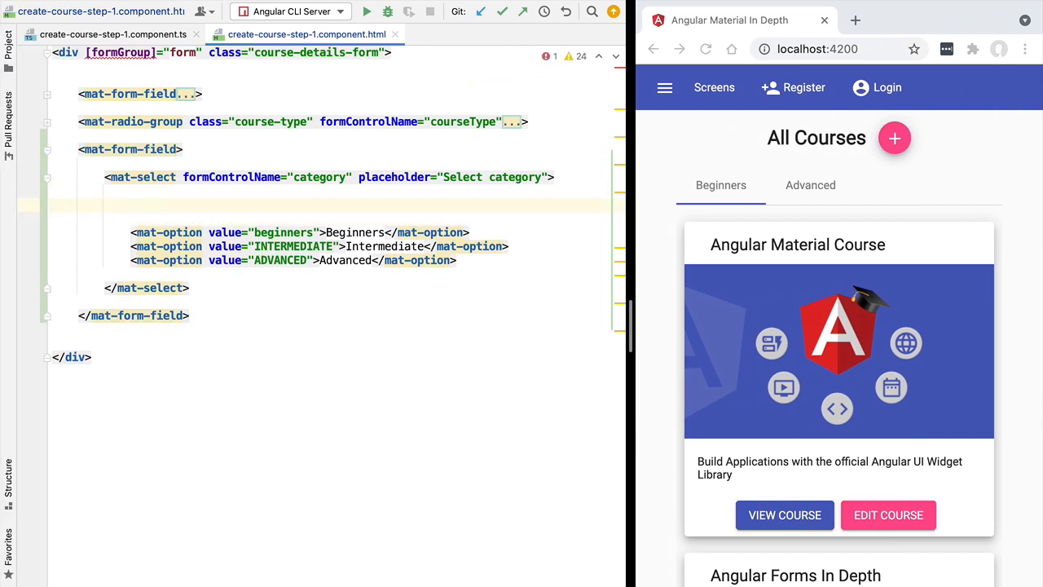
type("<mat-option></mat-option>")
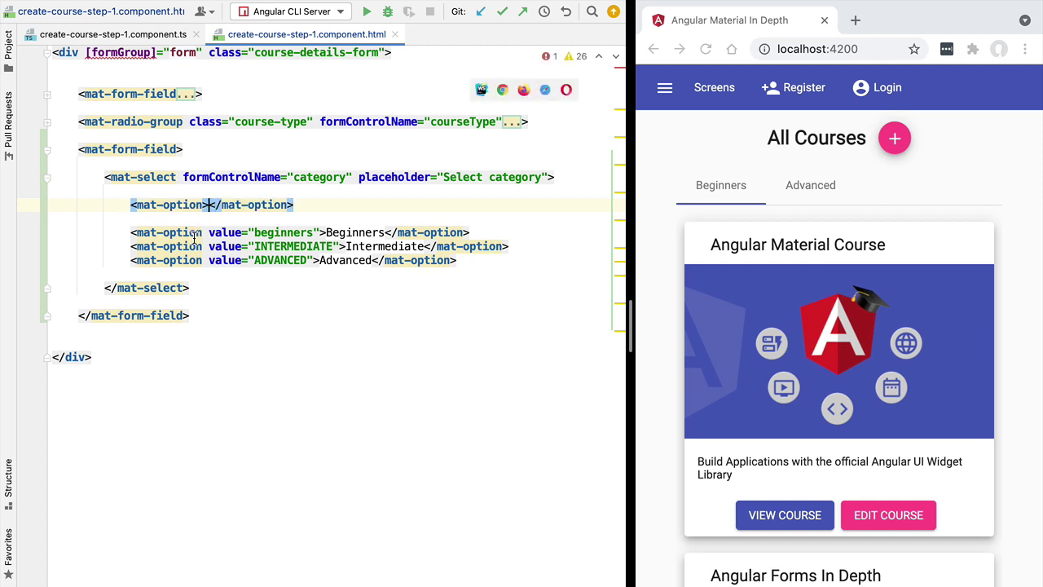
type("None")
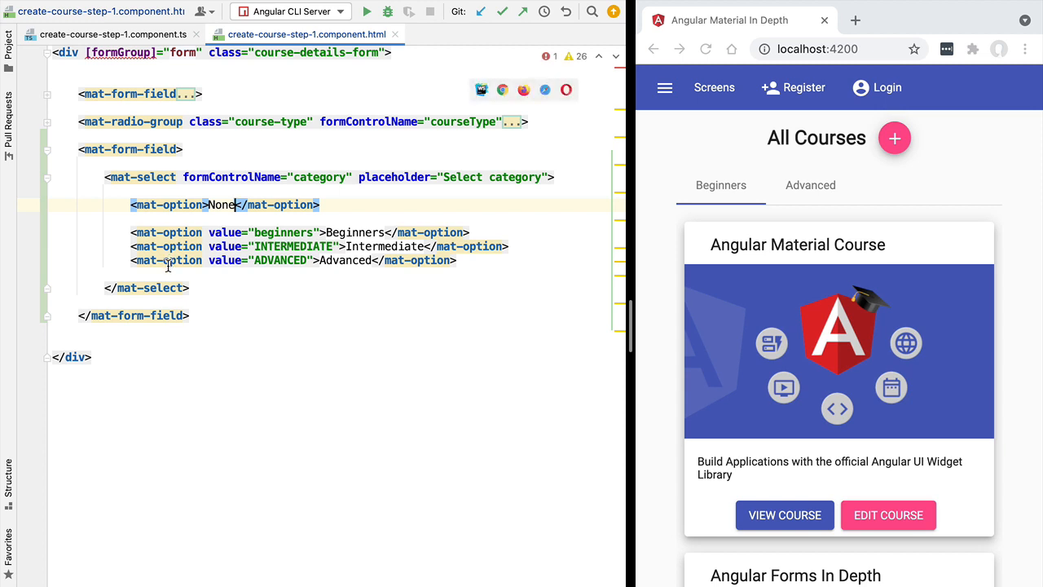
double_click(225, 232)
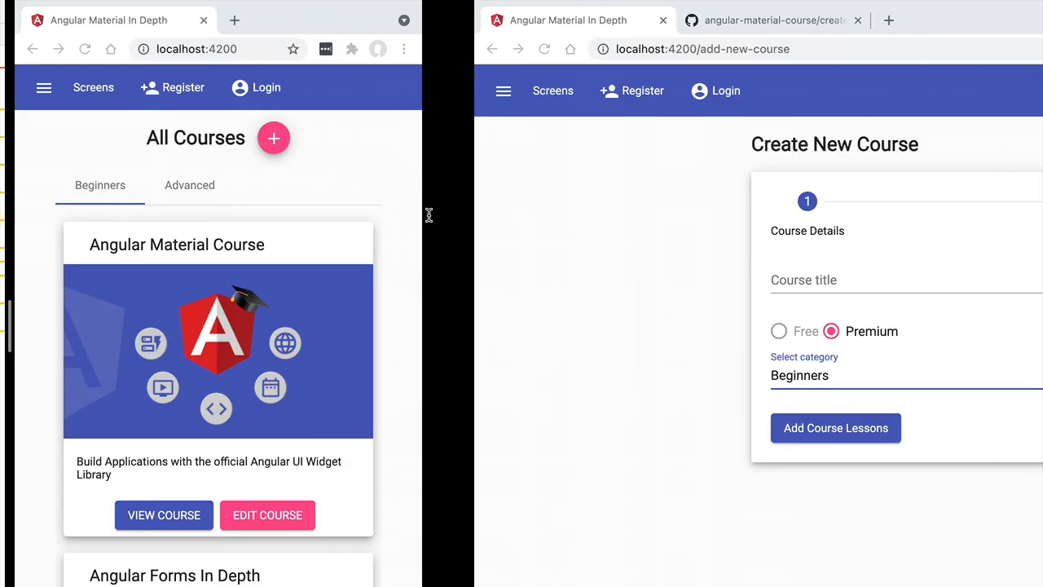
Try the category dropdown: clear it with None, choose Beginners, then dismiss the list.
left_click(799, 374)
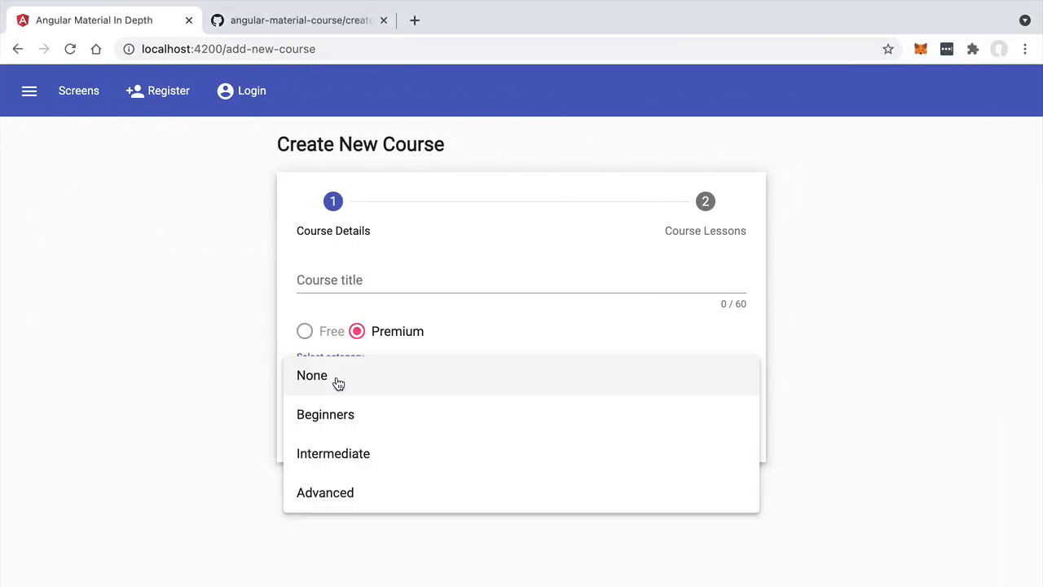
left_click(325, 414)
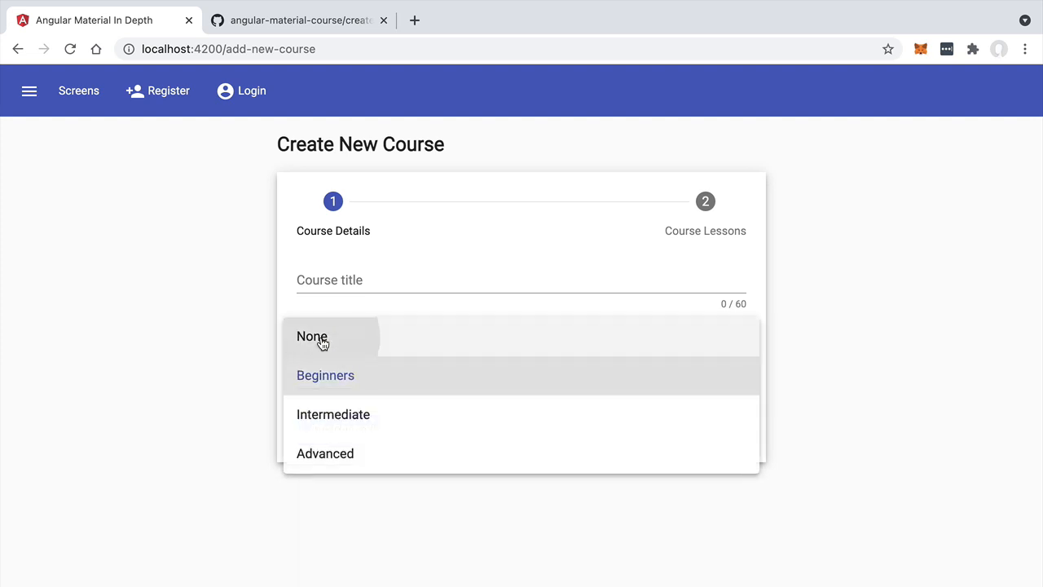
left_click(312, 336)
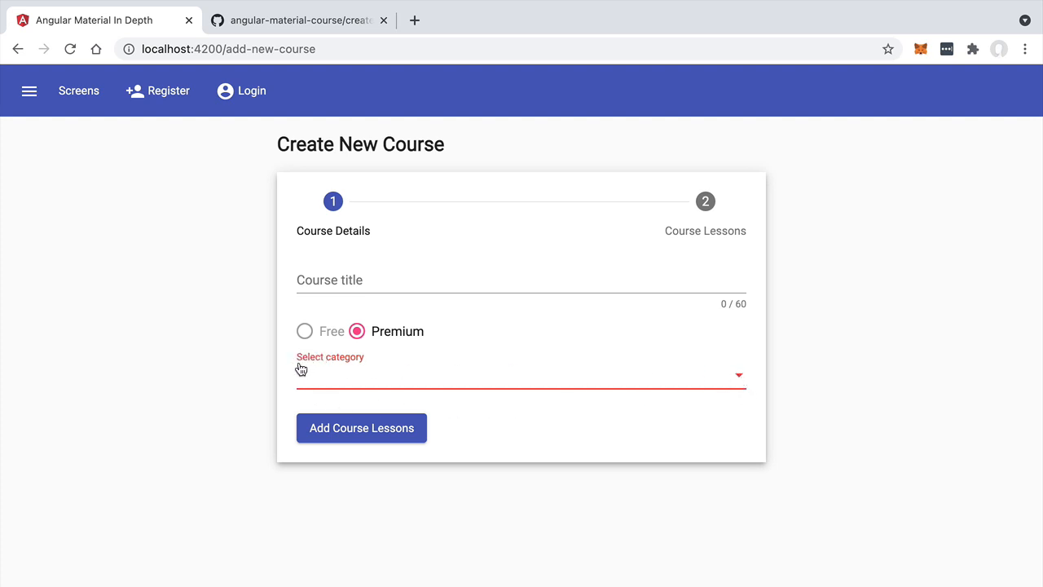
mouse_move(313, 366)
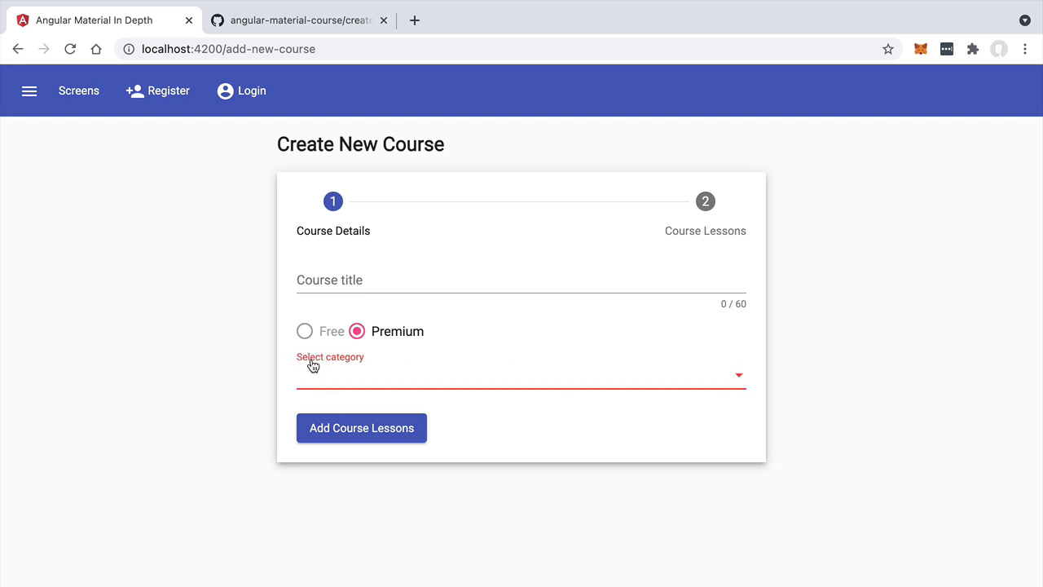
mouse_move(324, 380)
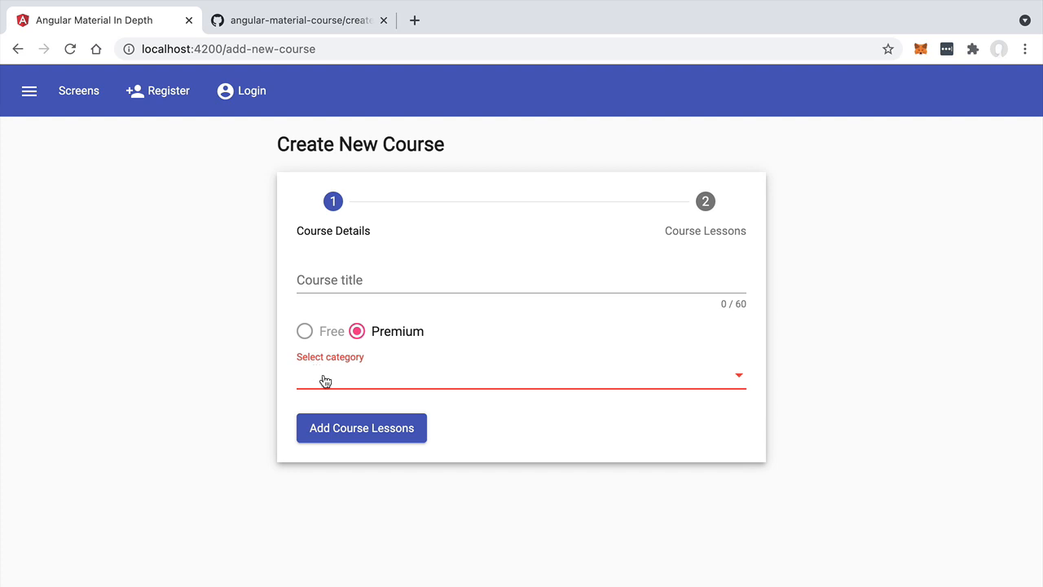
left_click(521, 375)
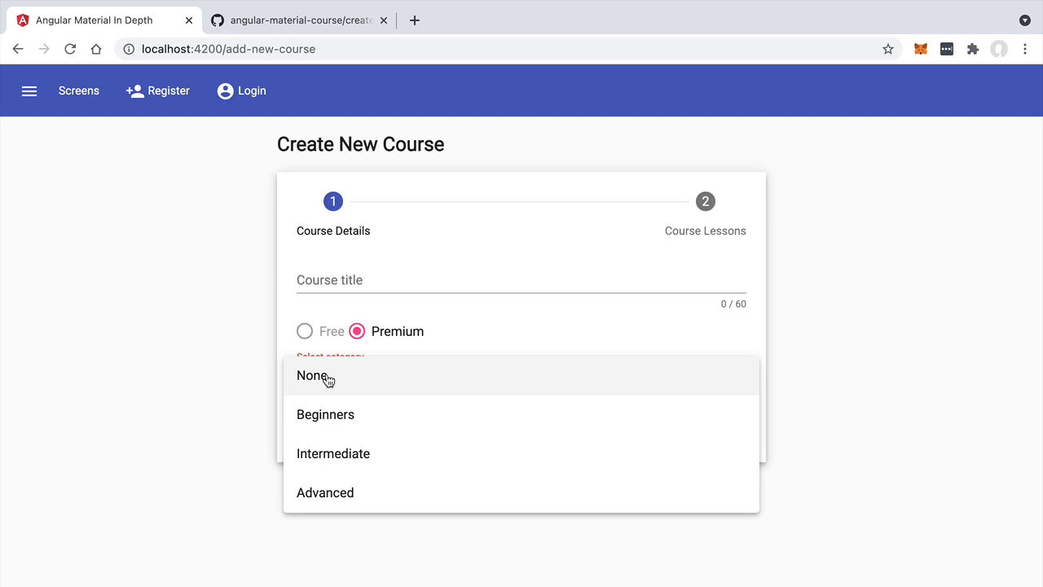
mouse_move(354, 422)
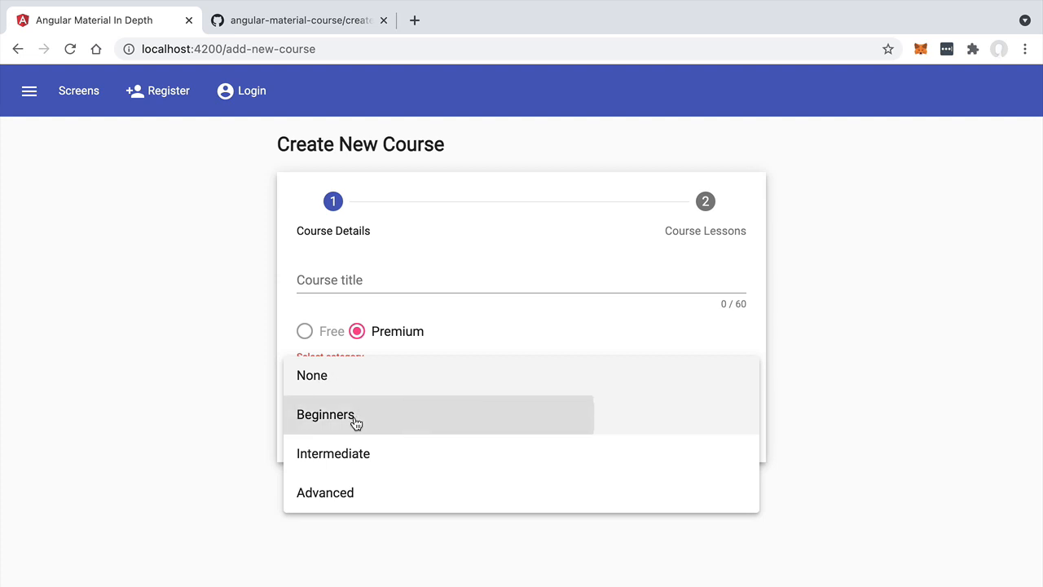
left_click(325, 414)
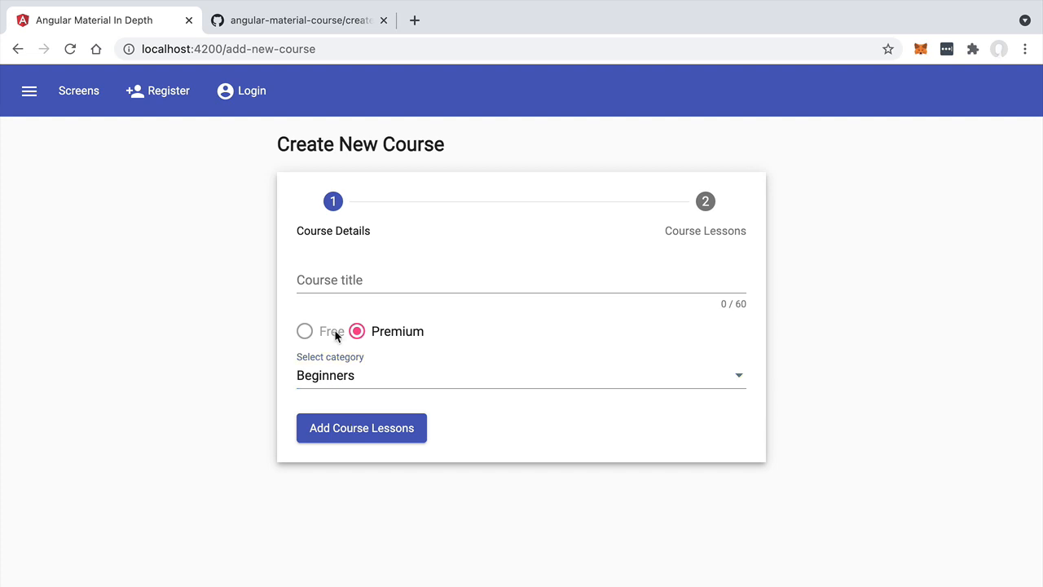
left_click(521, 375)
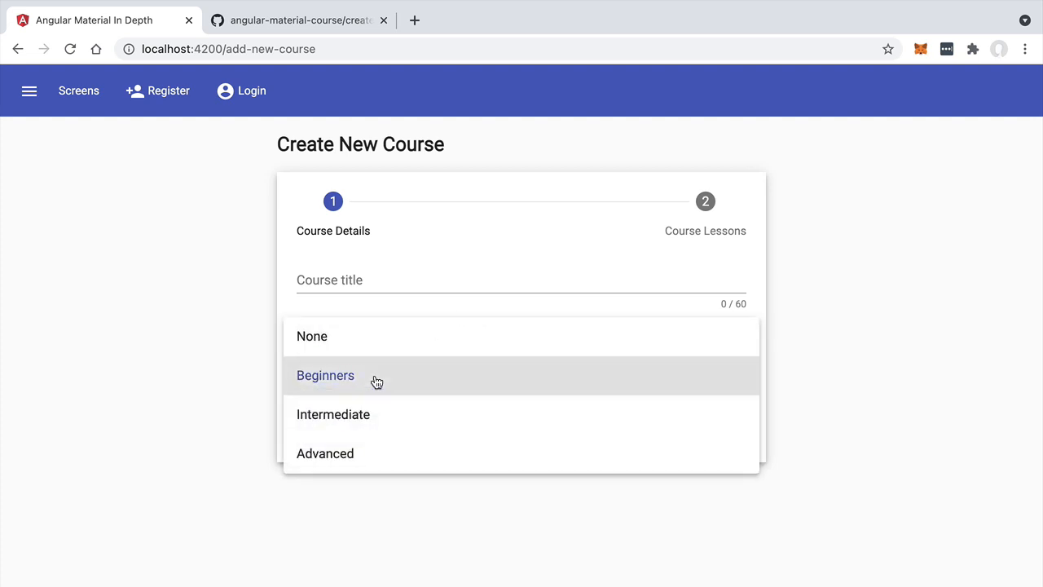
mouse_move(372, 454)
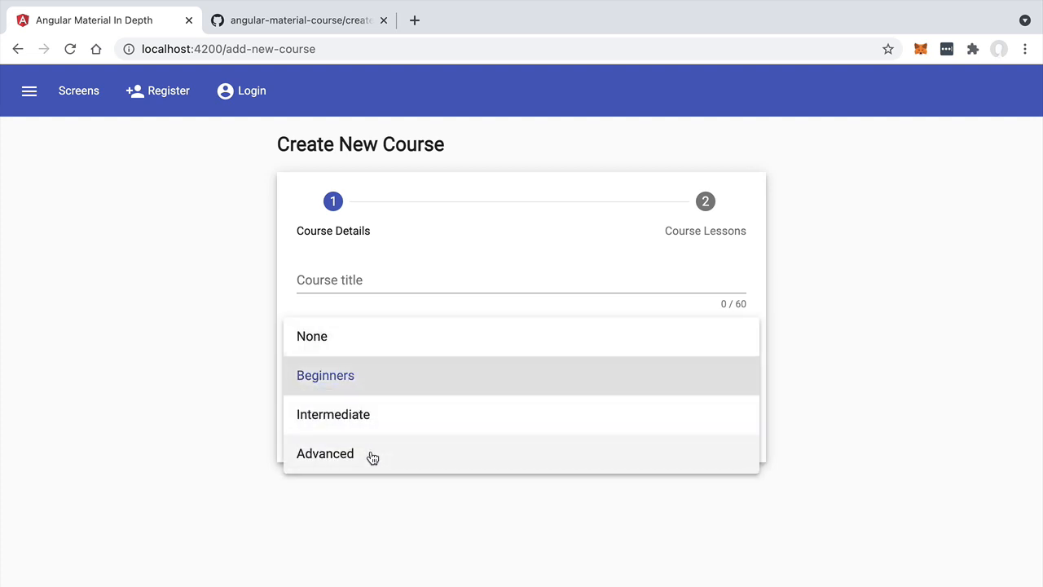
mouse_move(375, 374)
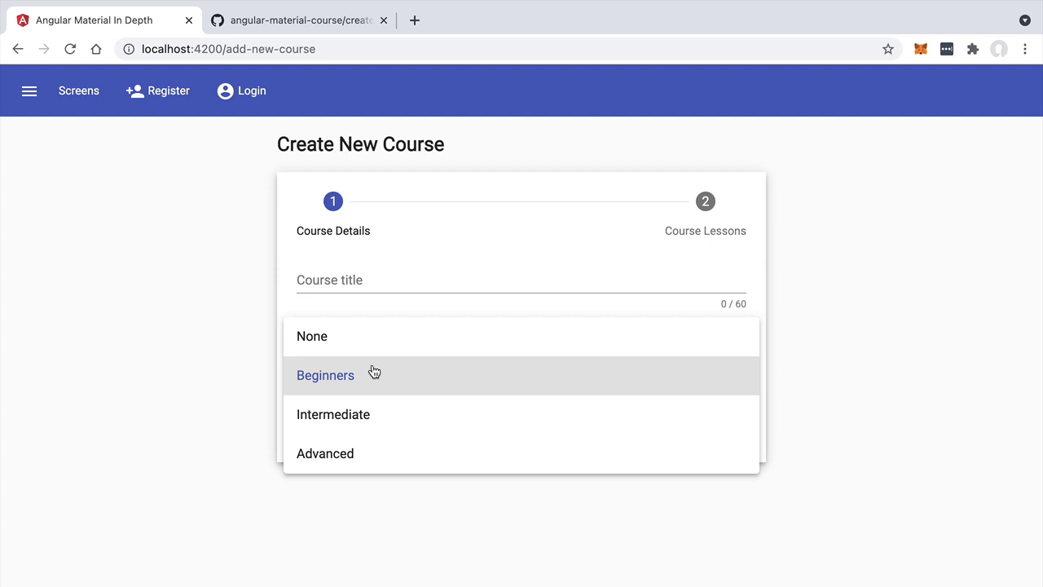
mouse_move(348, 428)
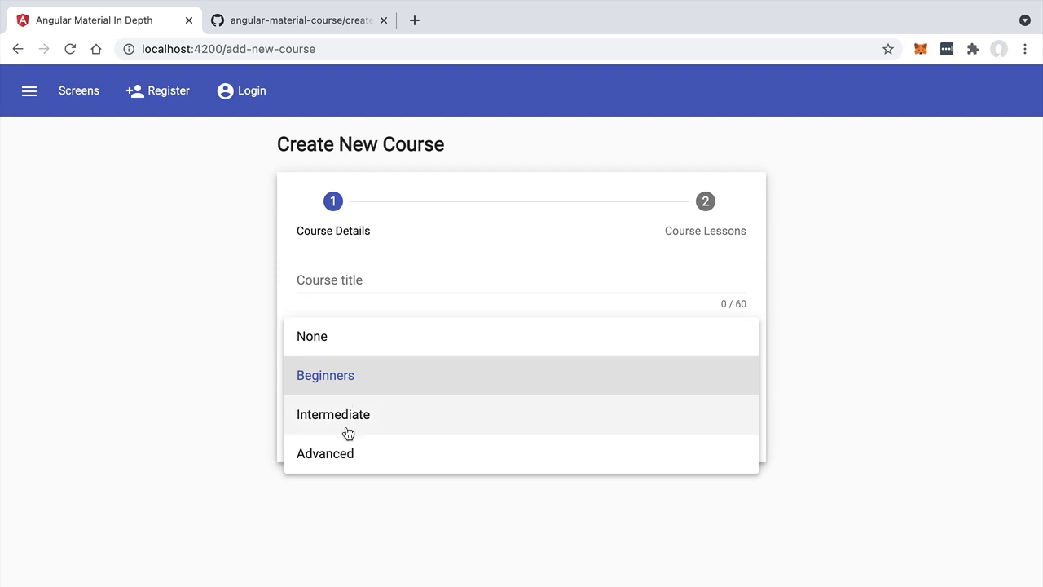
mouse_move(142, 323)
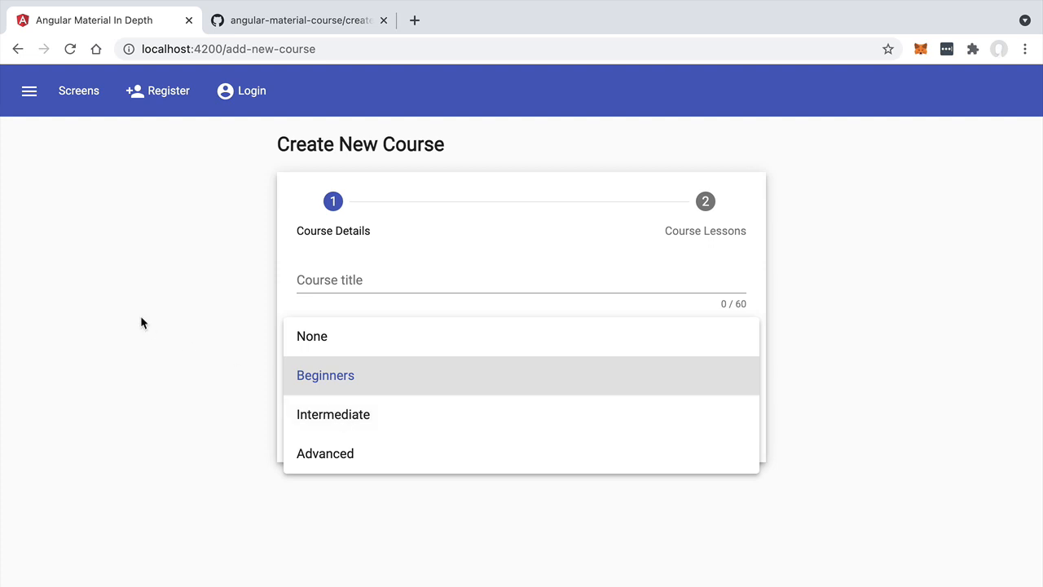
left_click(325, 375)
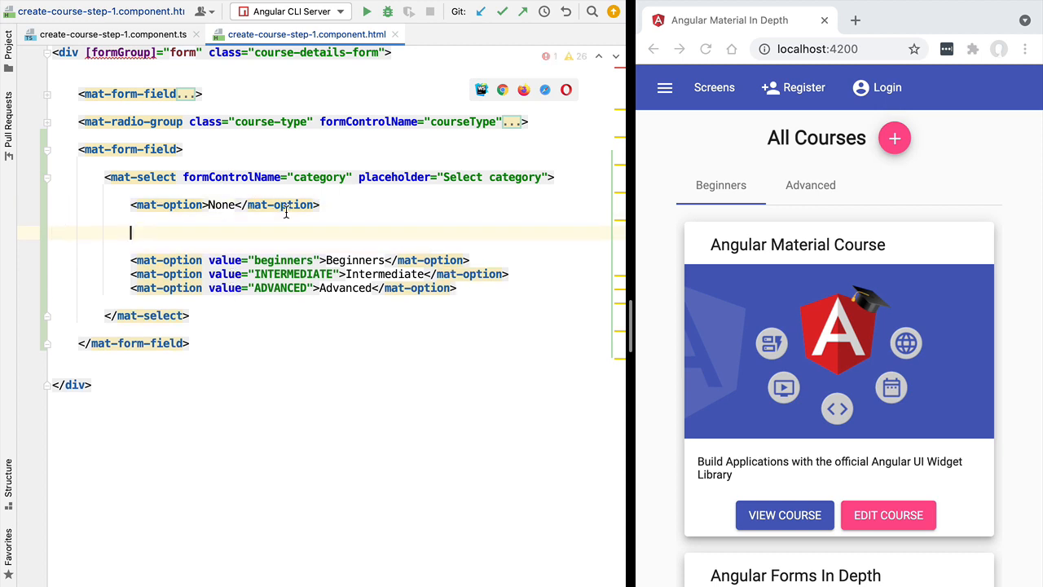
Wrap New To Programming, New To Javascript and New To Angular options in a Beginners mat-optgroup, deleting the old option.
type("<mat-optgroup>")
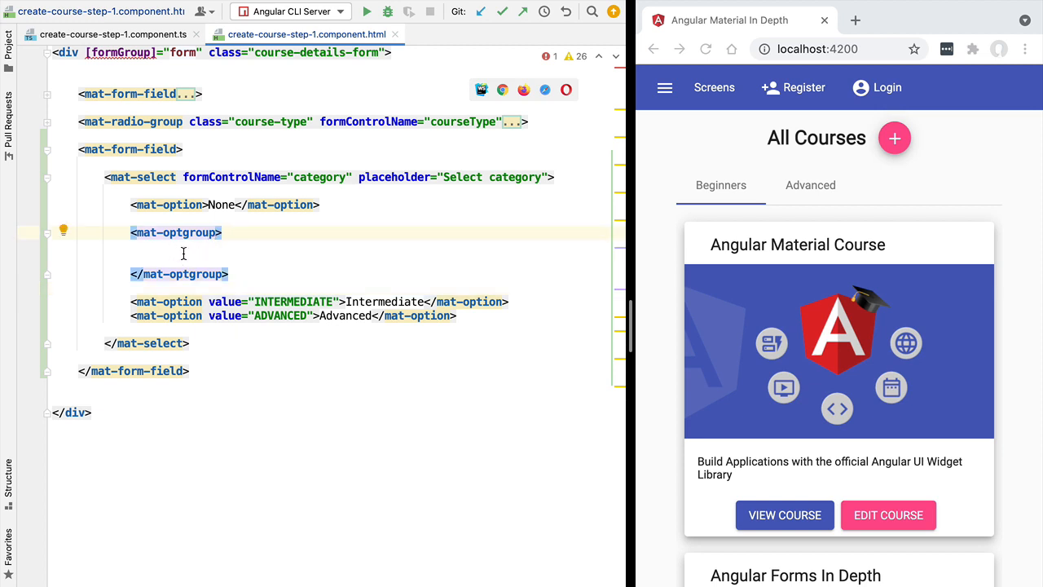
type("la")
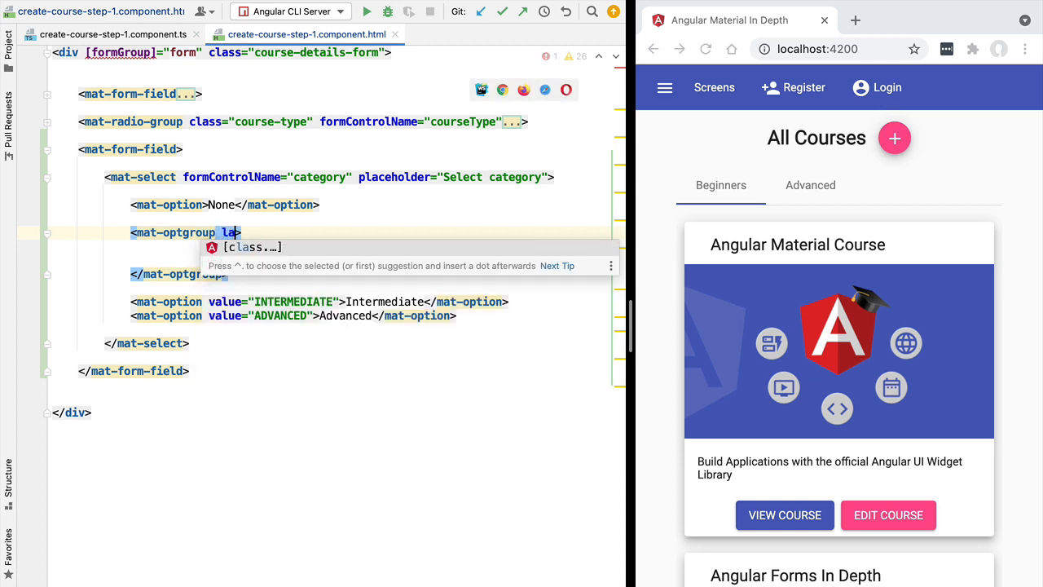
type("label=\"Begi")
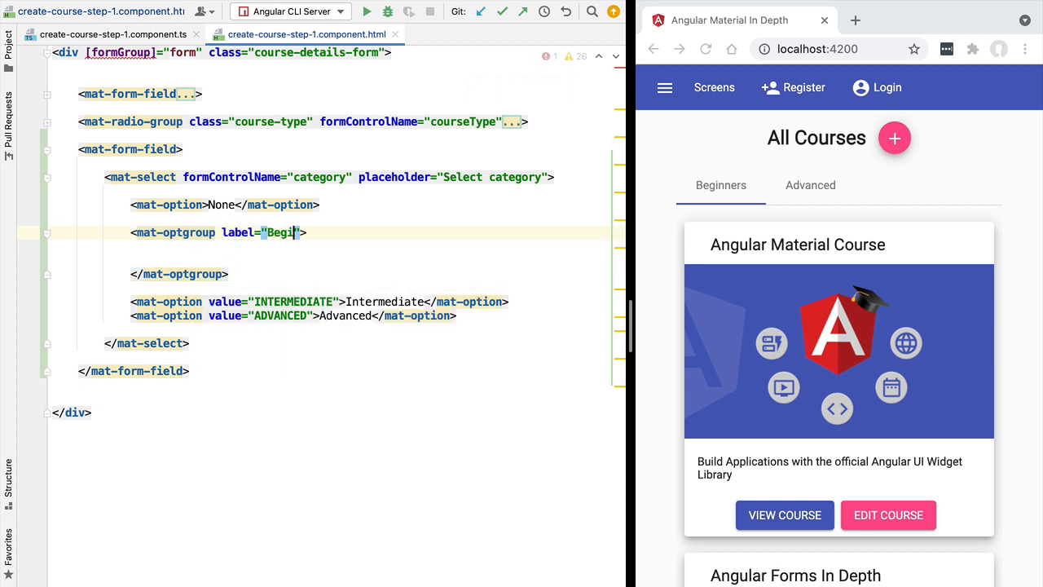
type("nner")
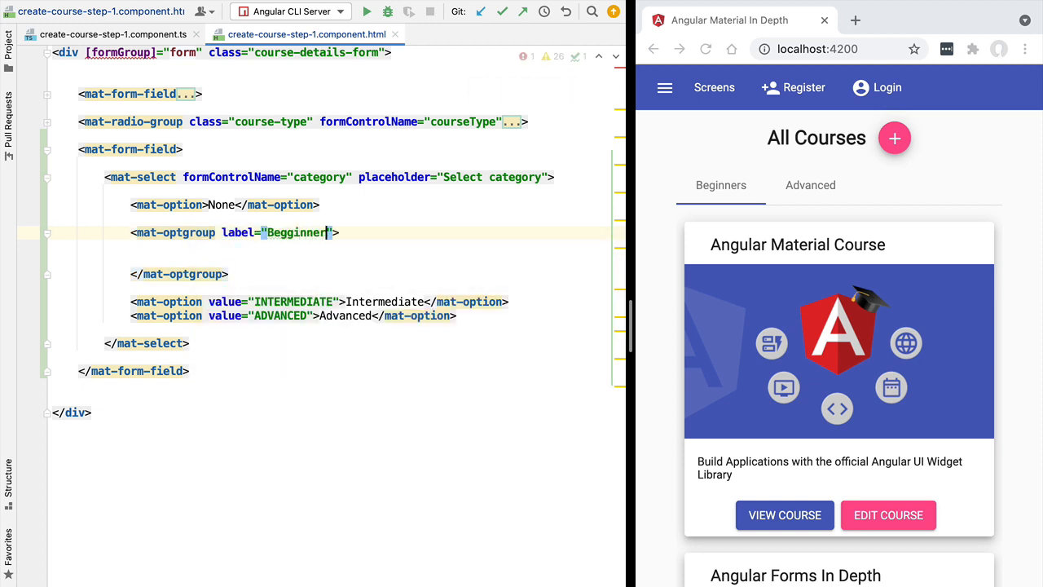
type("Beginners")
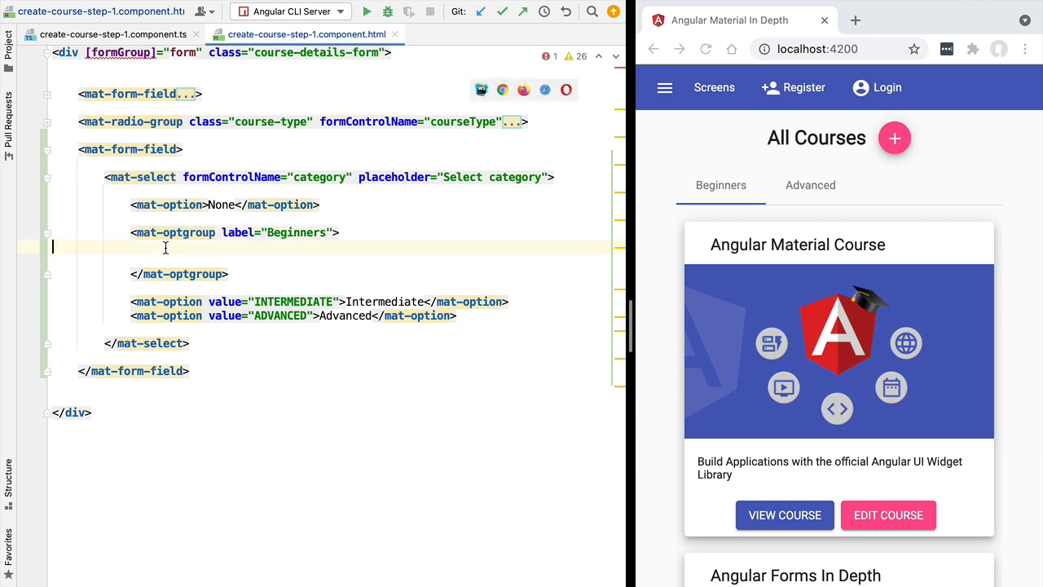
type("<mat-option value=\"newprogramming\">New To Programming</mat-option>")
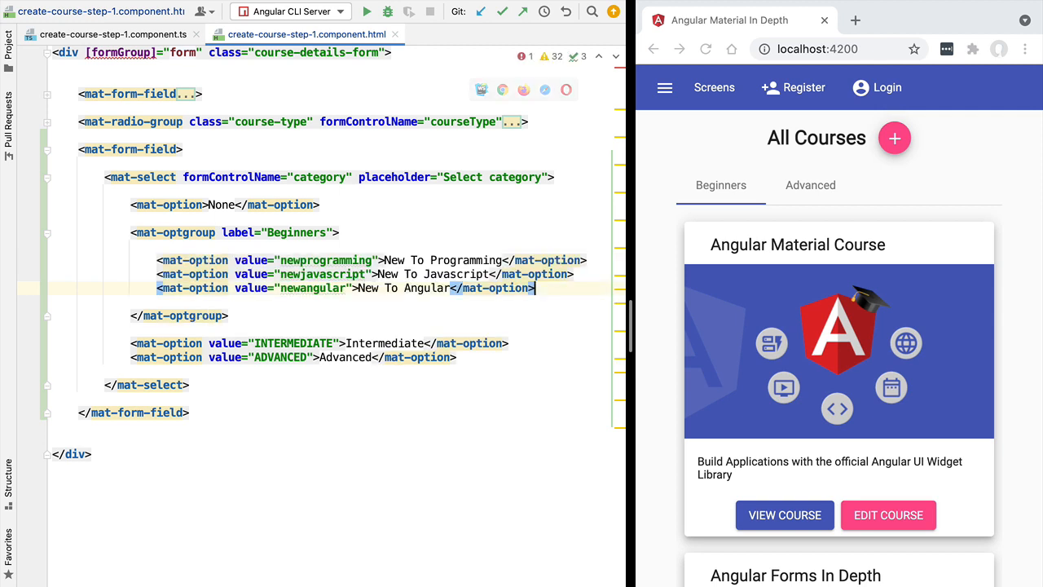
double_click(444, 260)
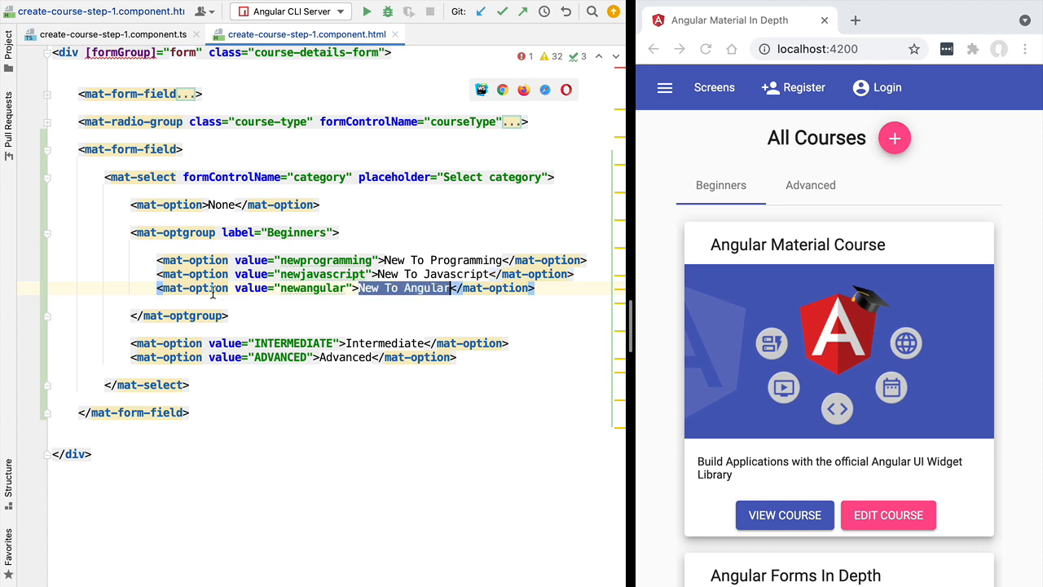
mouse_move(211, 229)
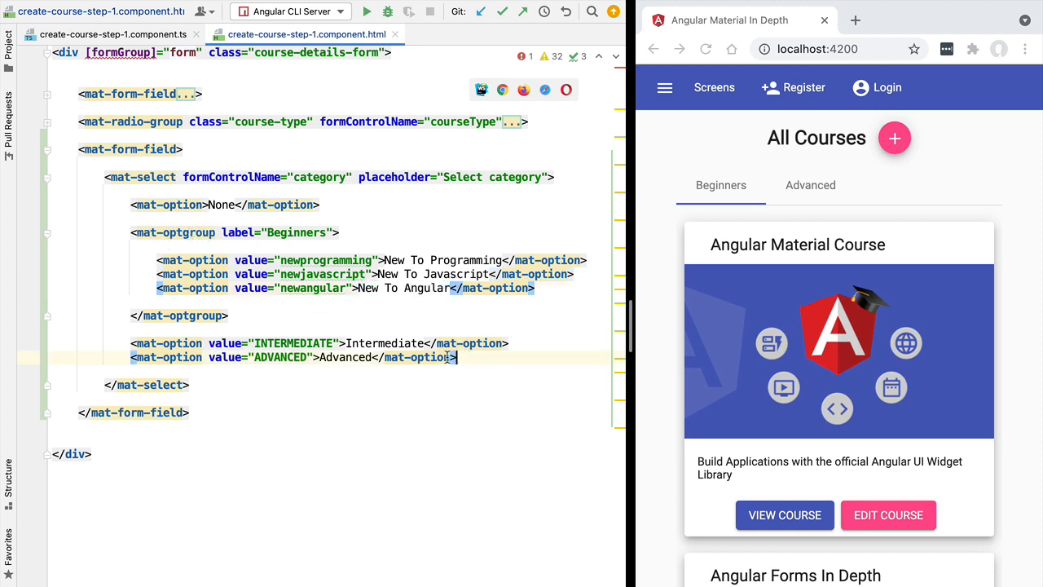
left_click_drag(130, 342, 457, 357)
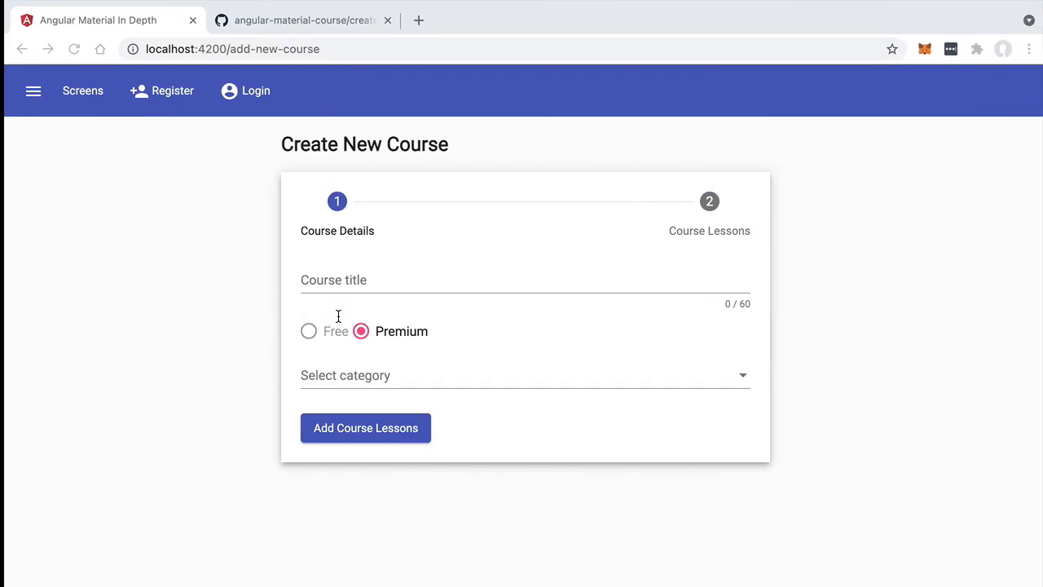
Open the category dropdown, scroll through the grouped Beginners options, and pick New To Angular.
left_click(522, 375)
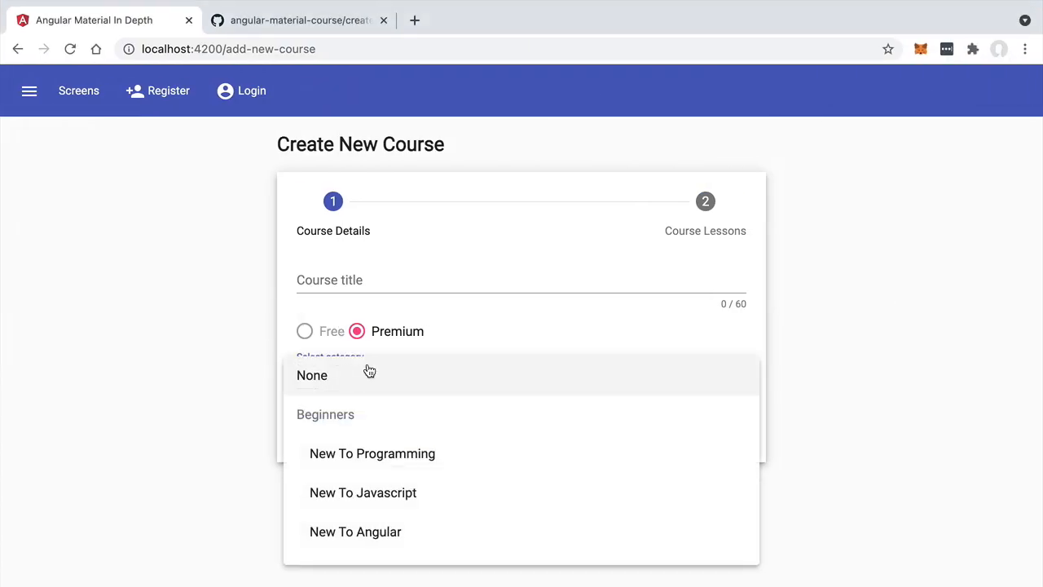
mouse_move(328, 420)
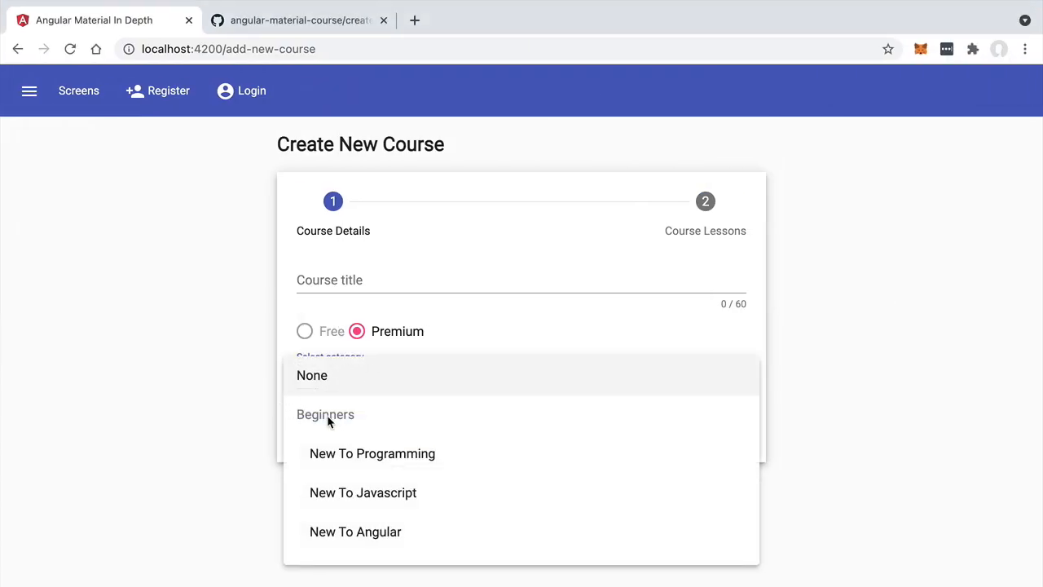
mouse_move(311, 374)
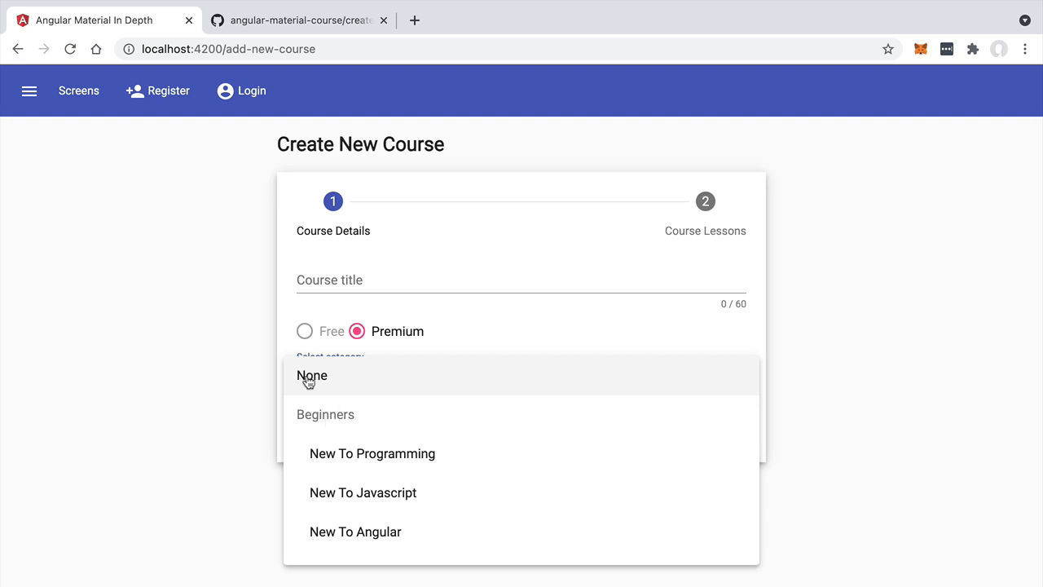
mouse_move(373, 453)
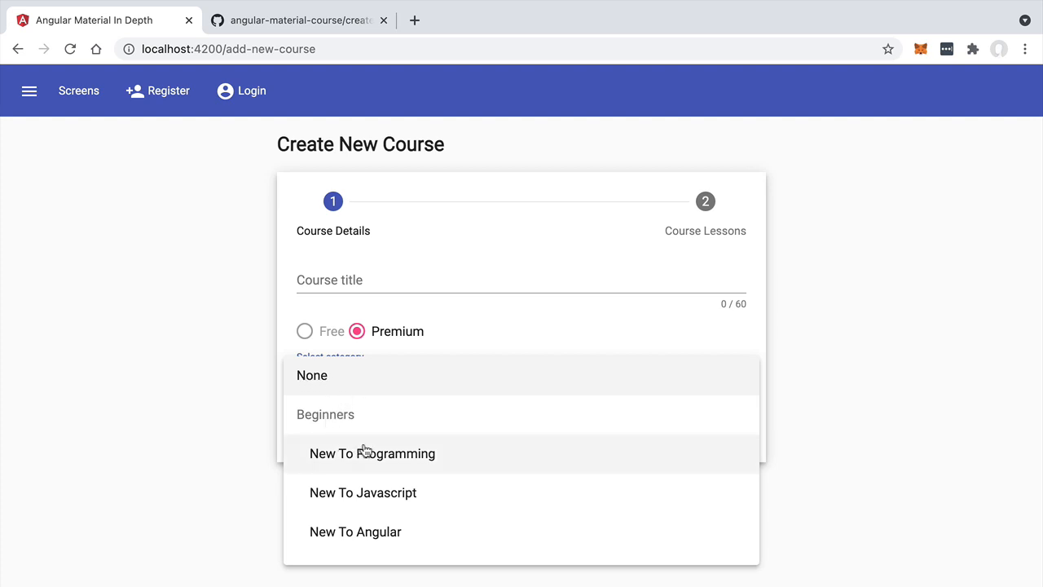
scroll("down", 3)
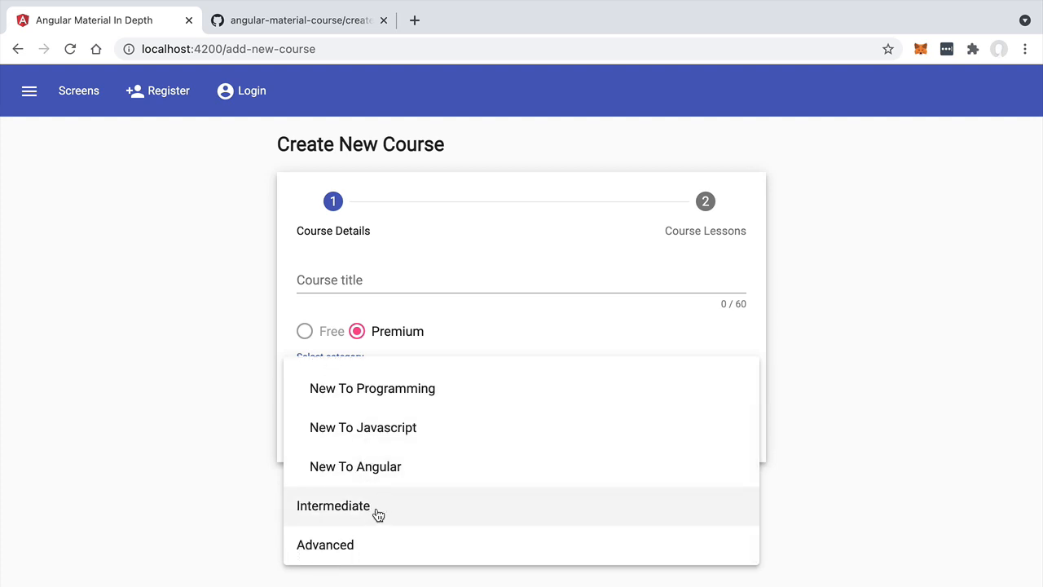
mouse_move(373, 507)
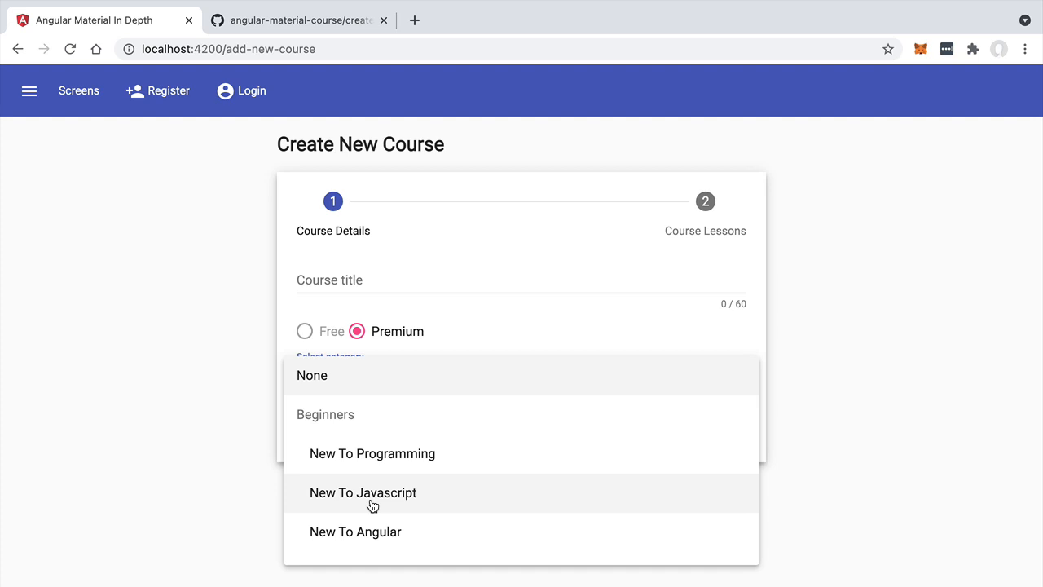
mouse_move(372, 404)
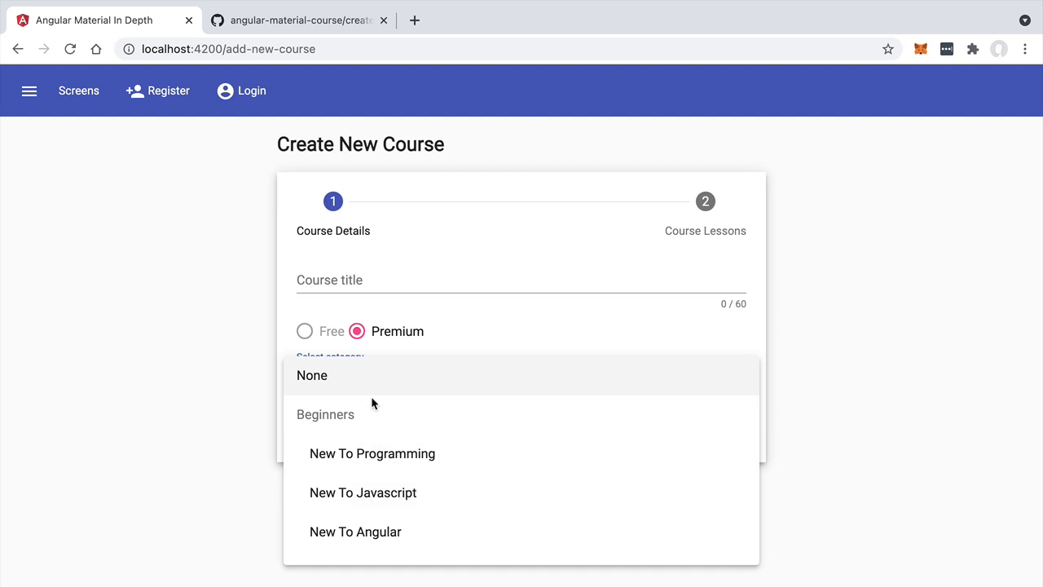
mouse_move(379, 424)
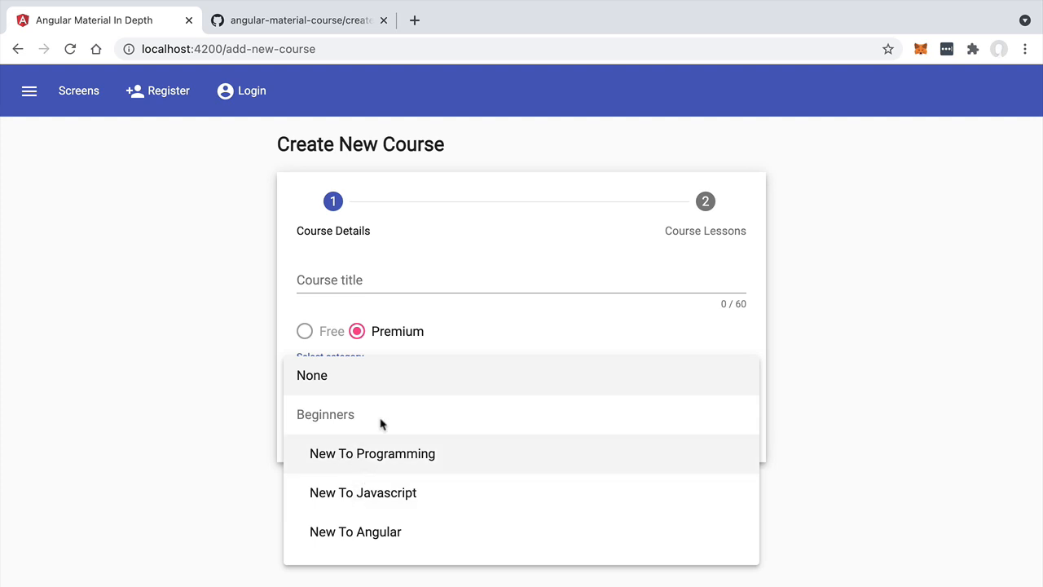
mouse_move(344, 526)
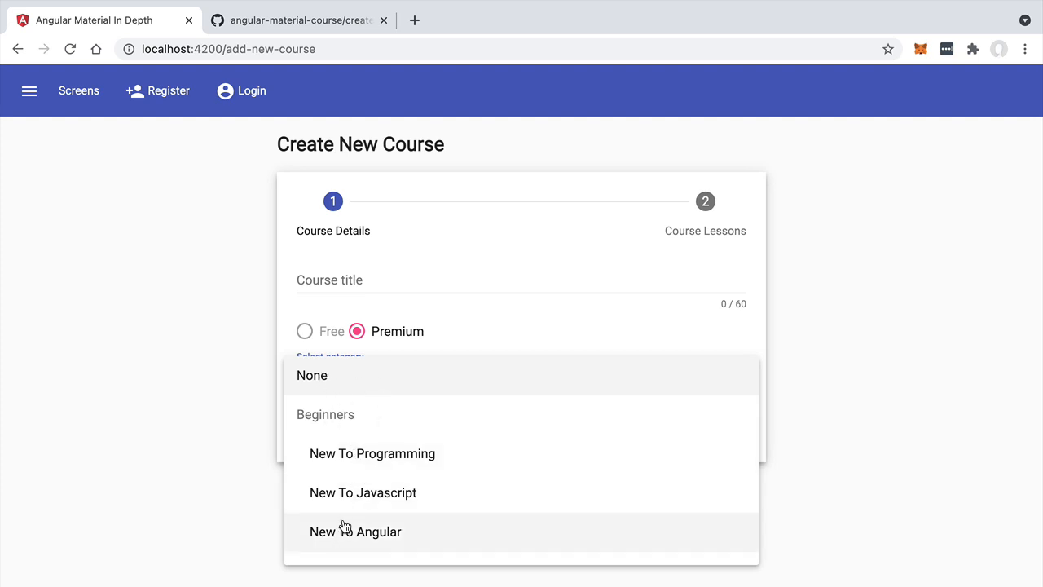
left_click(174, 366)
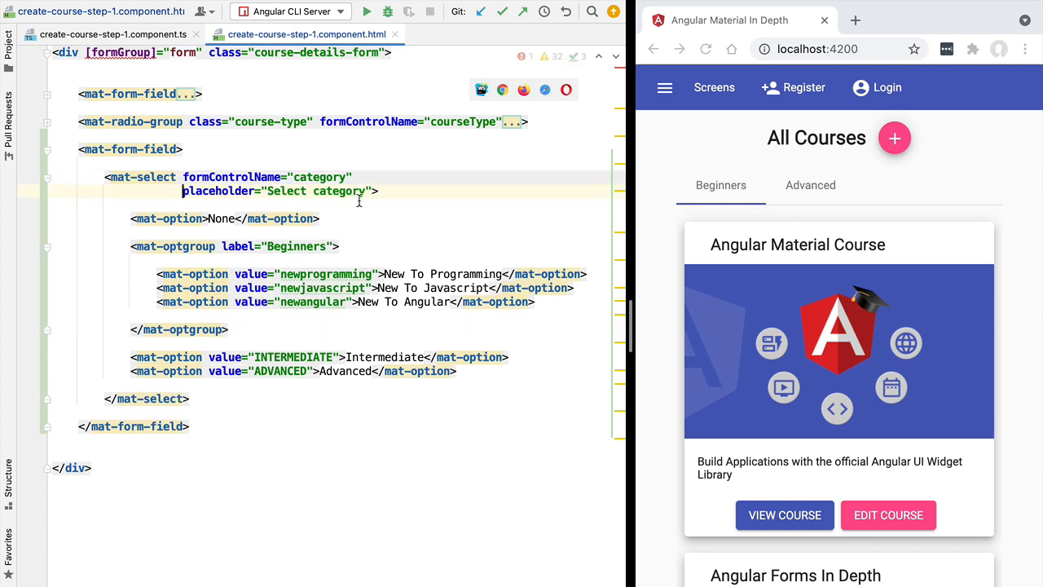
Type the multiple attribute into the category mat-select tag after the placeholder.
type("mul")
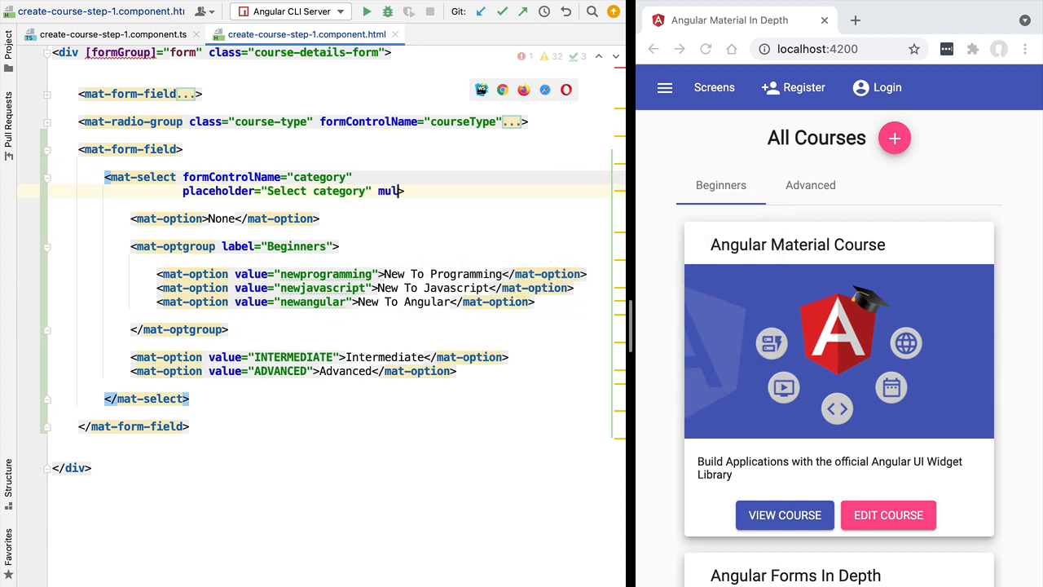
type("tiple>")
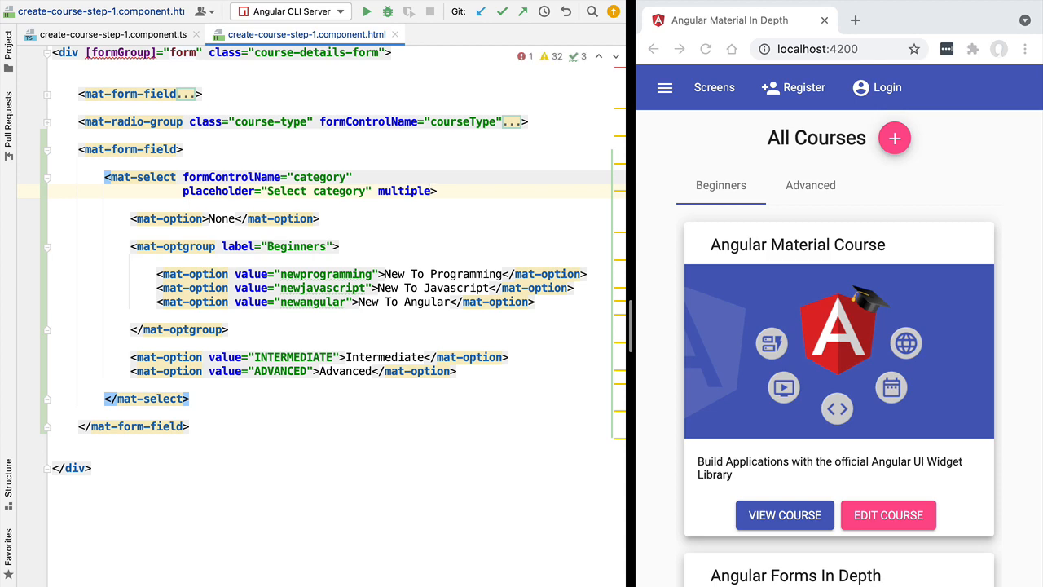
left_click(430, 191)
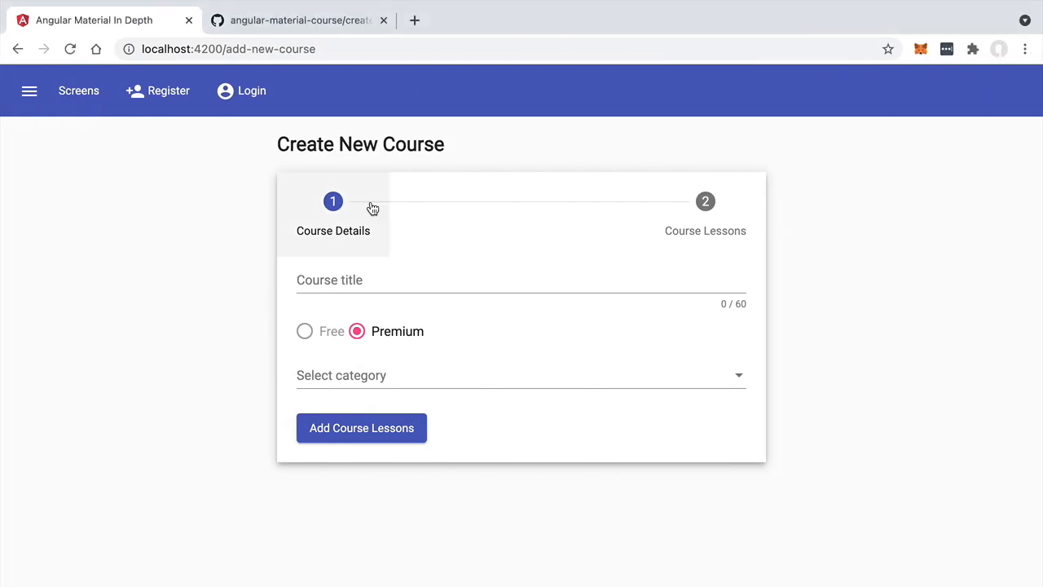
Check None, the Beginners courses, Intermediate and Advanced in the category dropdown, then close it.
left_click(520, 375)
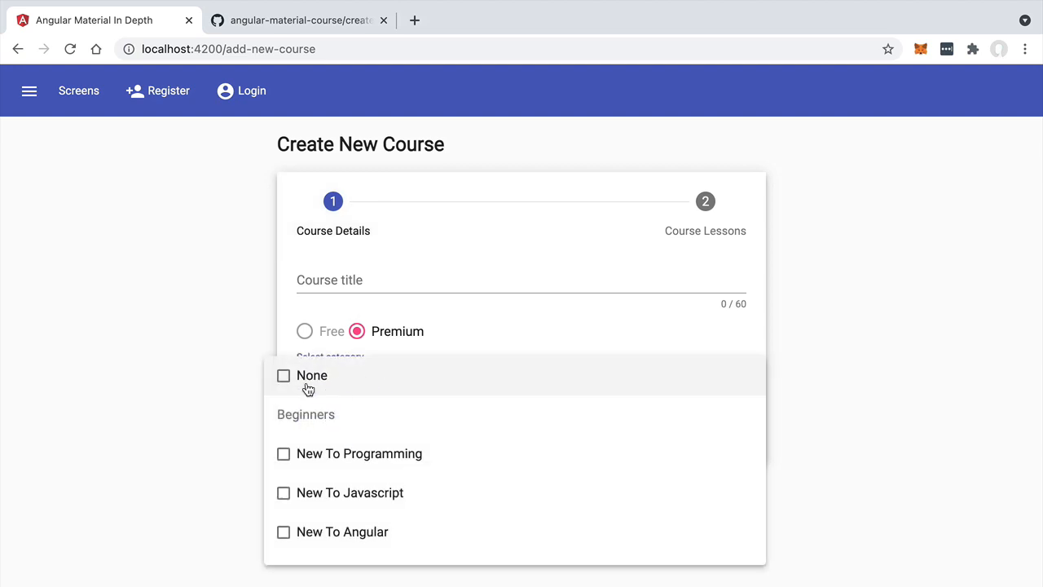
mouse_move(285, 380)
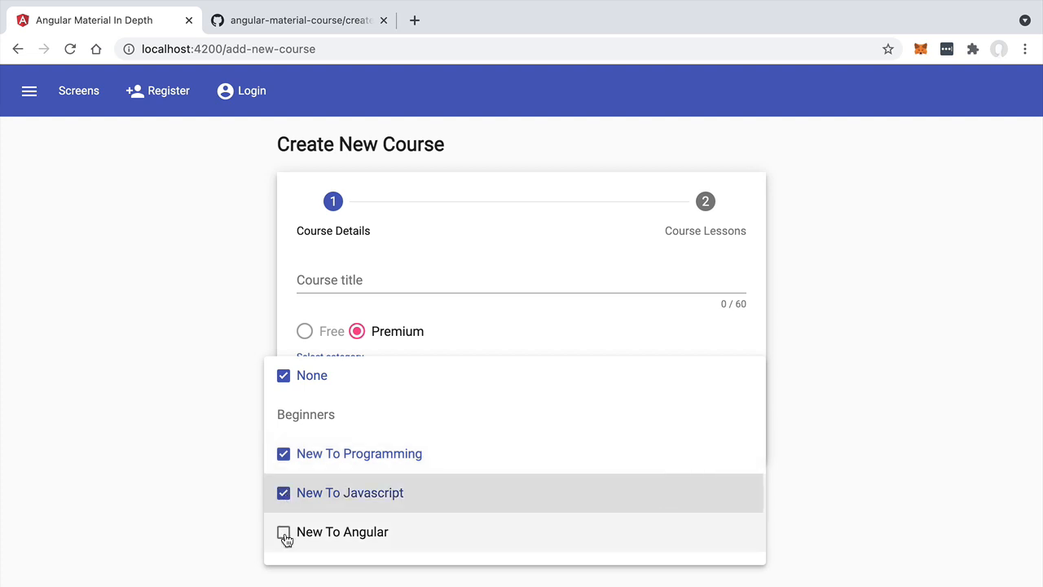
left_click(284, 531)
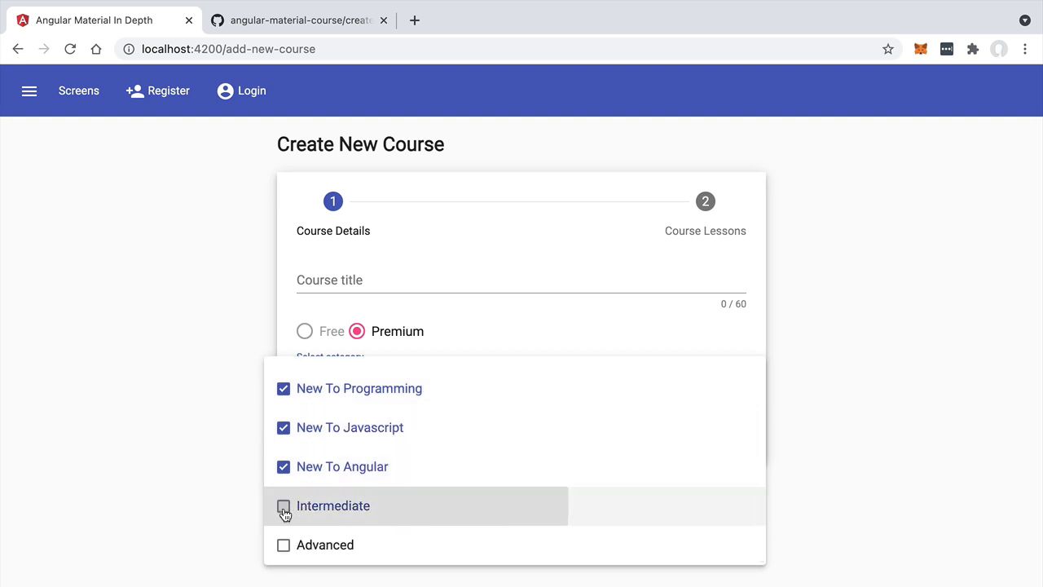
left_click(284, 506)
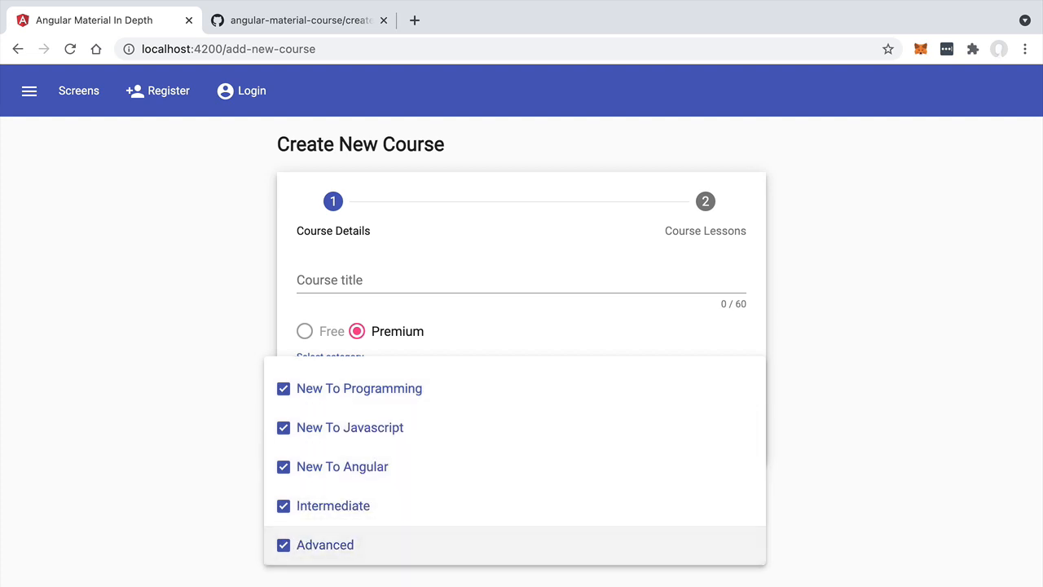
left_click(464, 490)
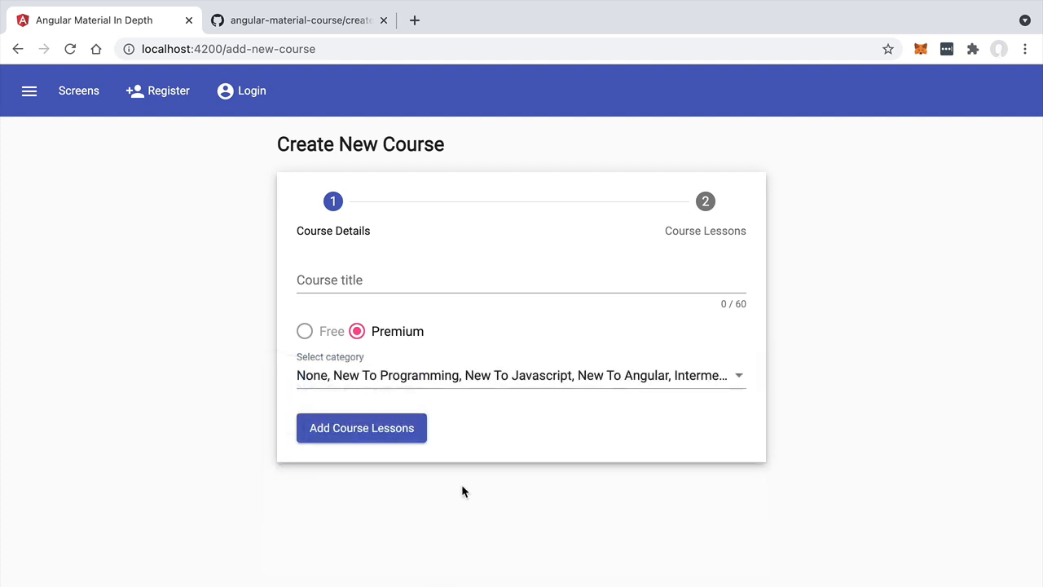
mouse_move(725, 375)
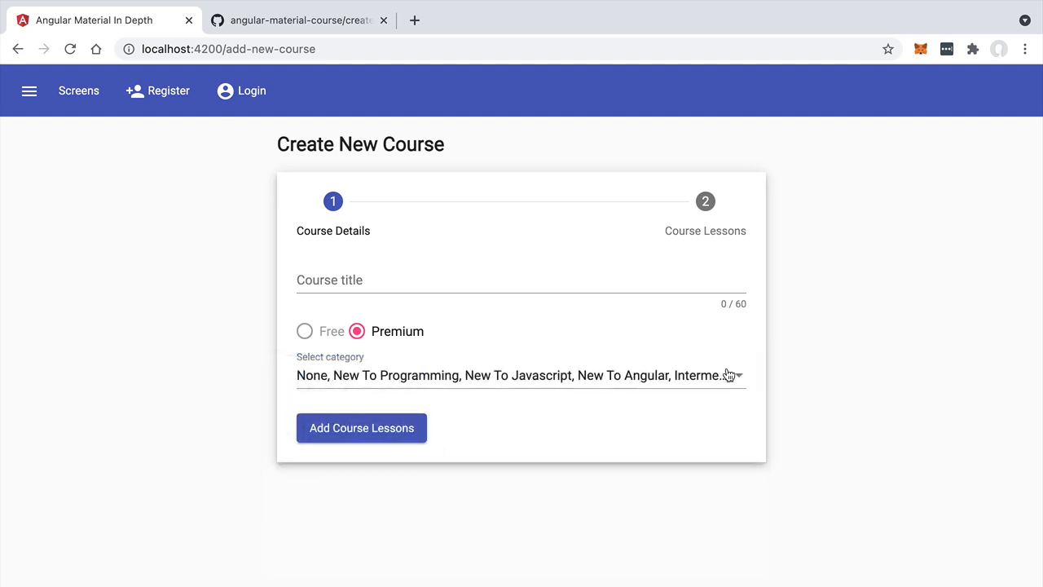
mouse_move(682, 375)
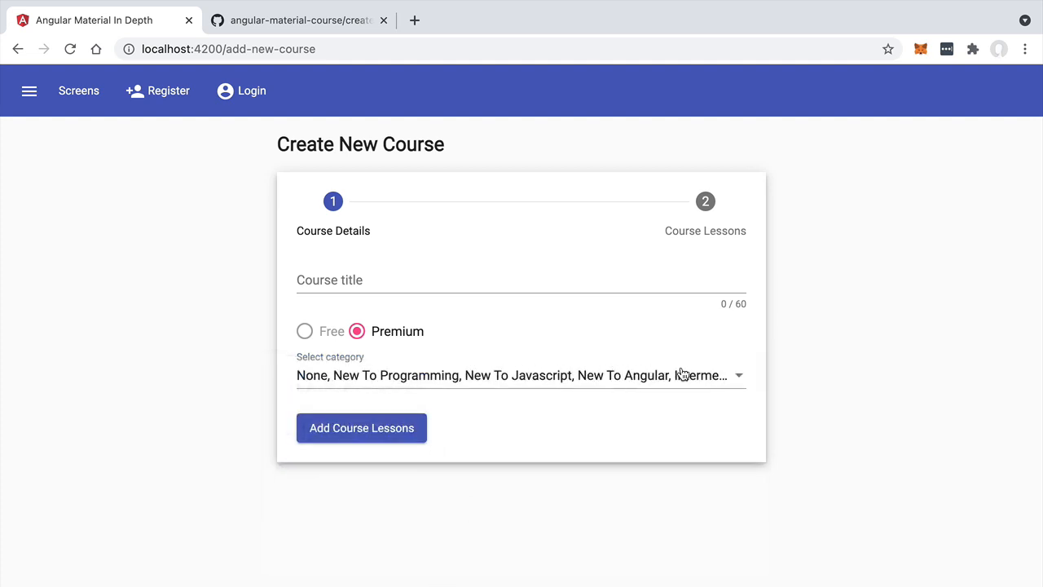
mouse_move(308, 375)
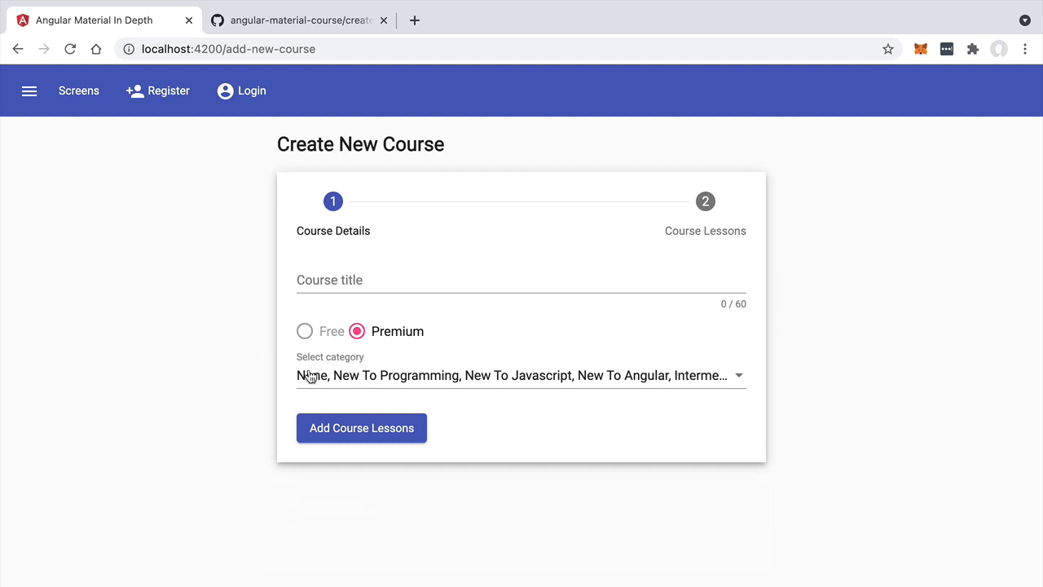
mouse_move(469, 376)
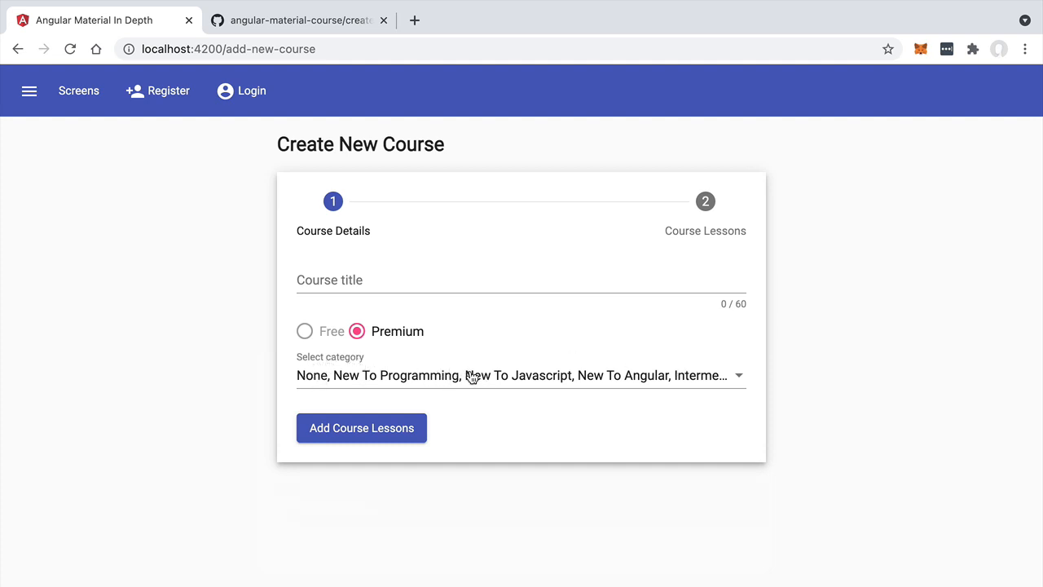
mouse_move(304, 383)
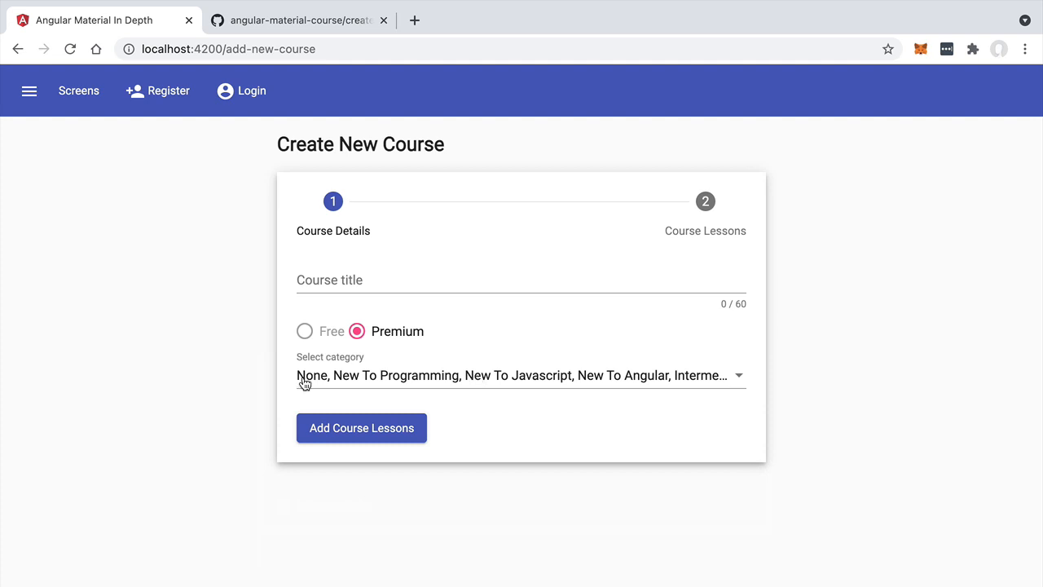
left_click(519, 375)
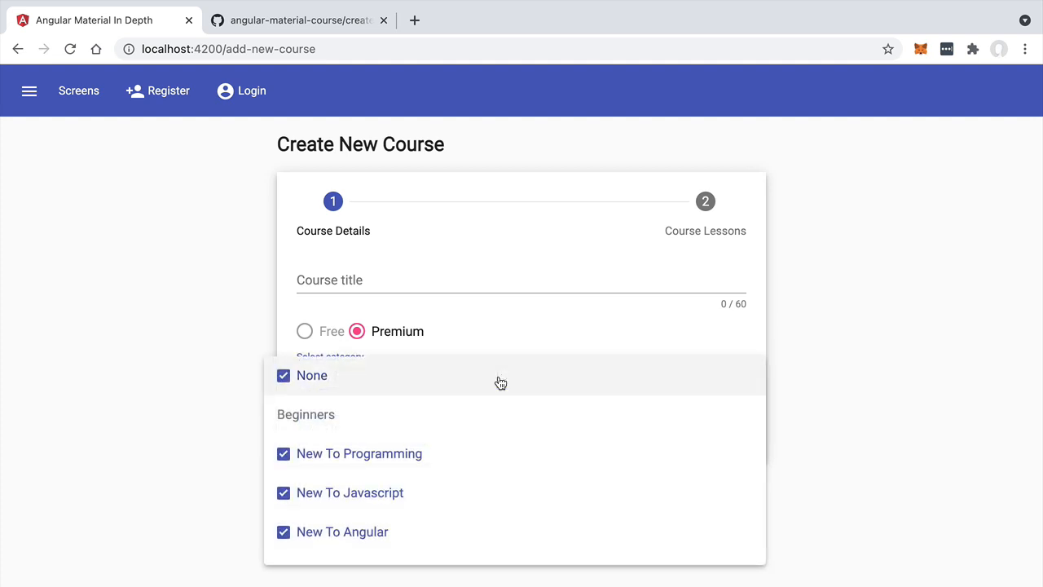
left_click(501, 375)
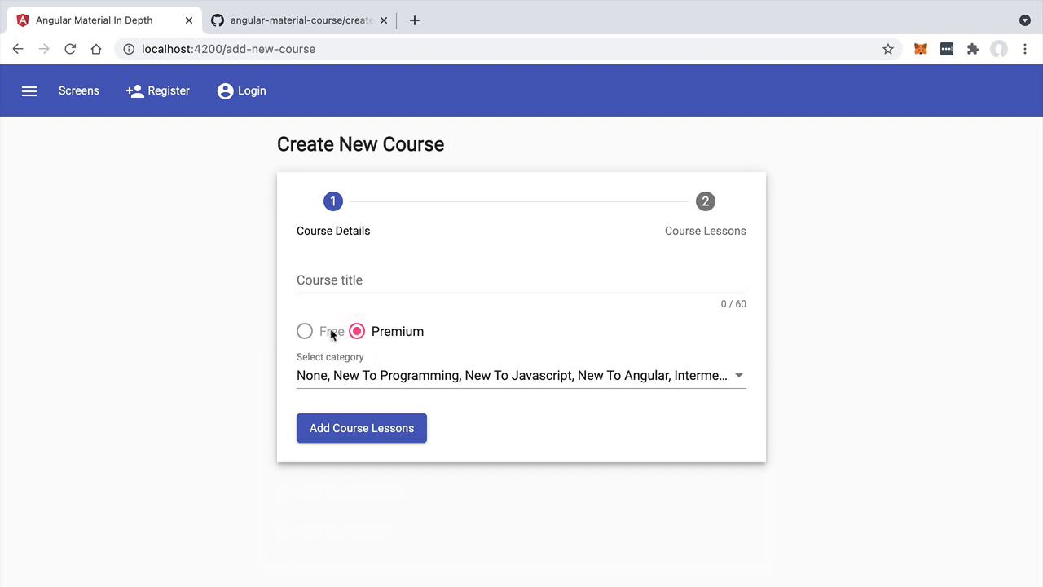
mouse_move(395, 336)
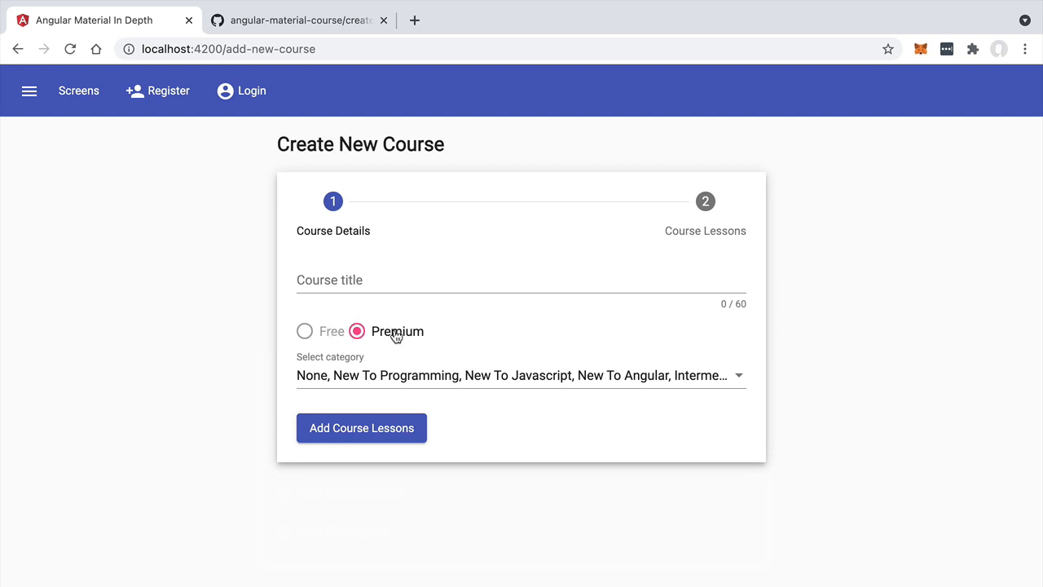
mouse_move(477, 334)
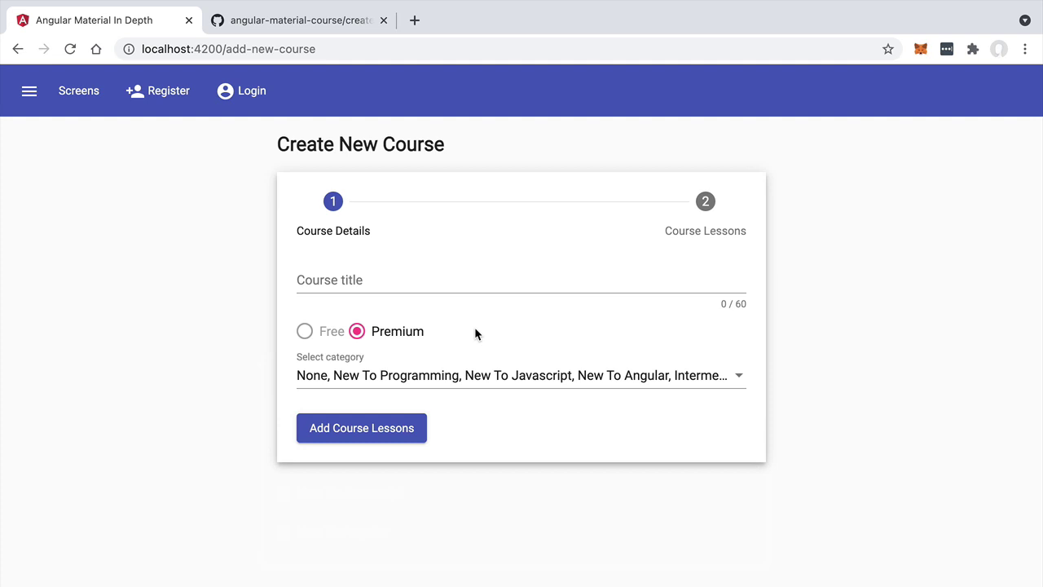
left_click(522, 374)
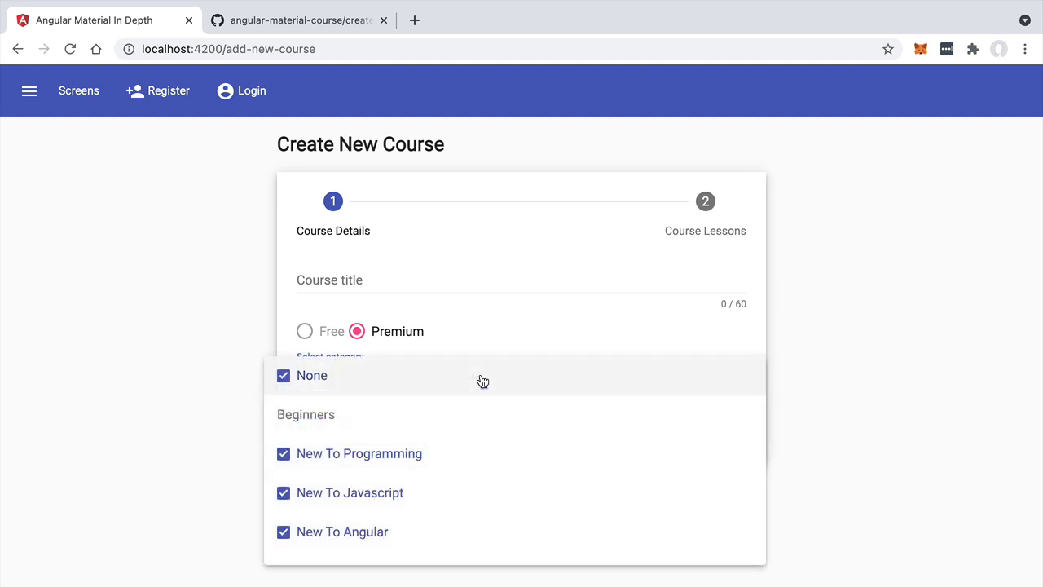
mouse_move(393, 421)
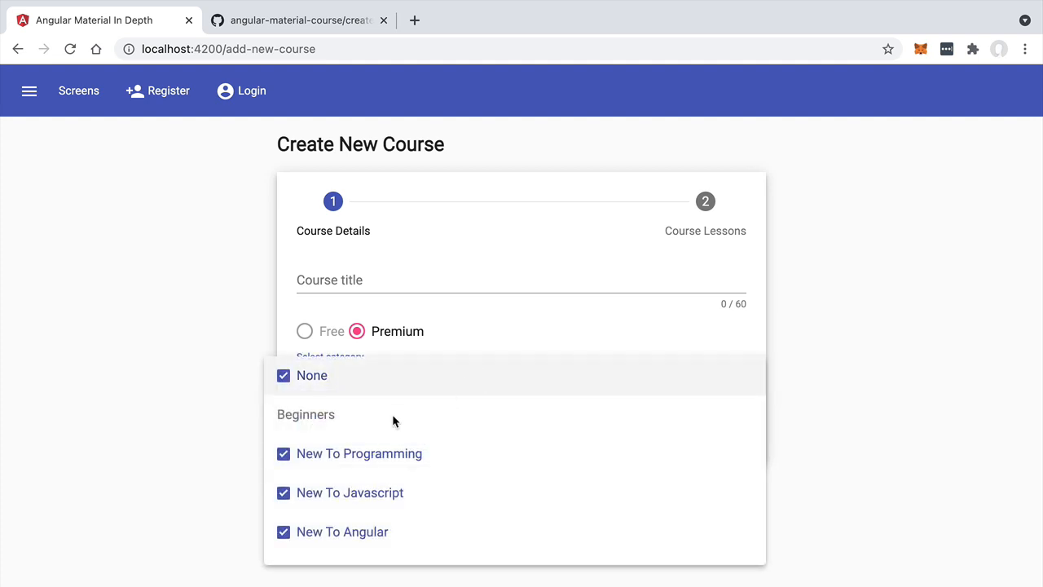
scroll("down", 3)
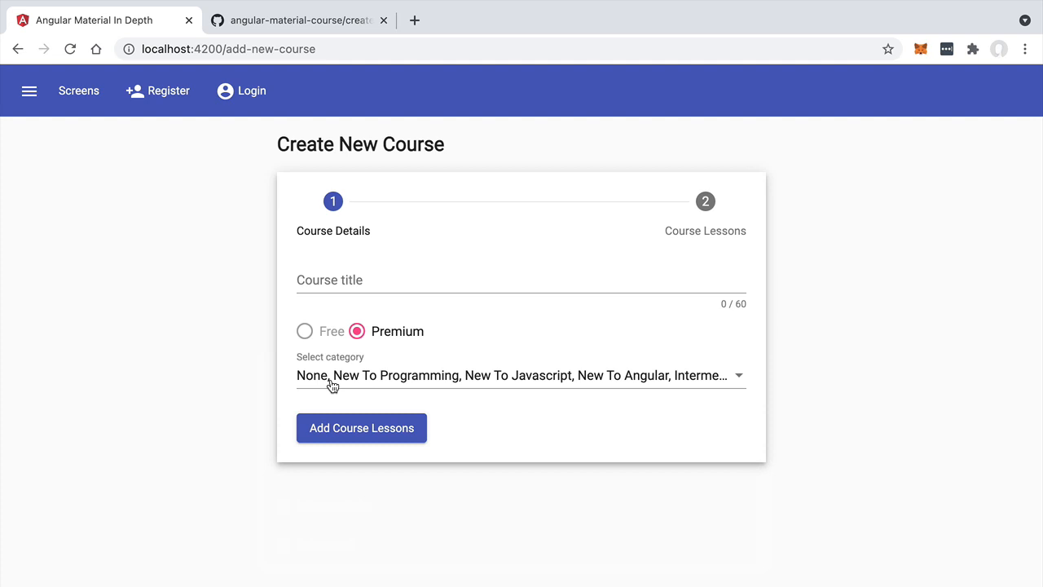
mouse_move(780, 365)
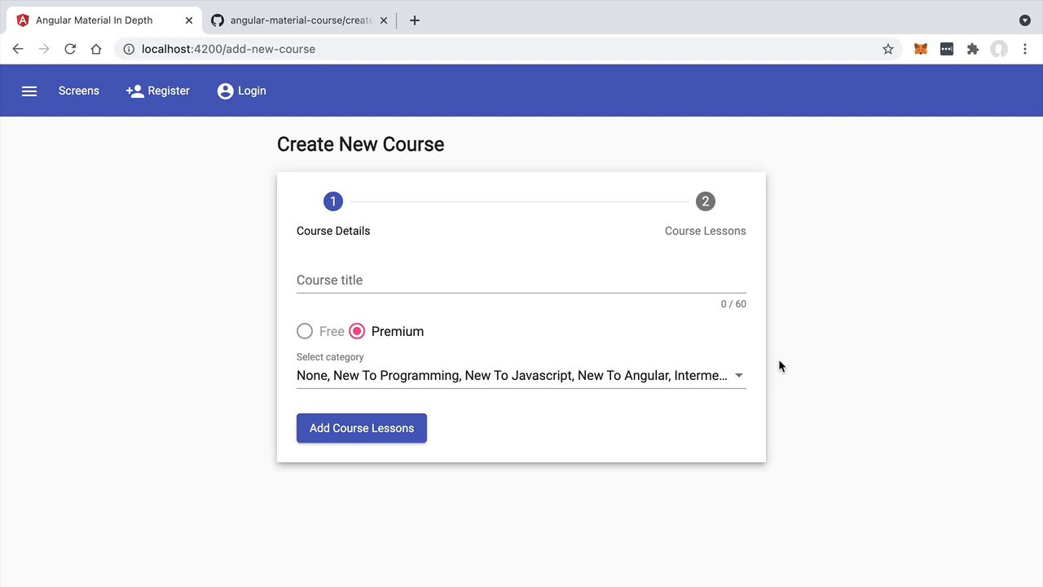
mouse_move(707, 362)
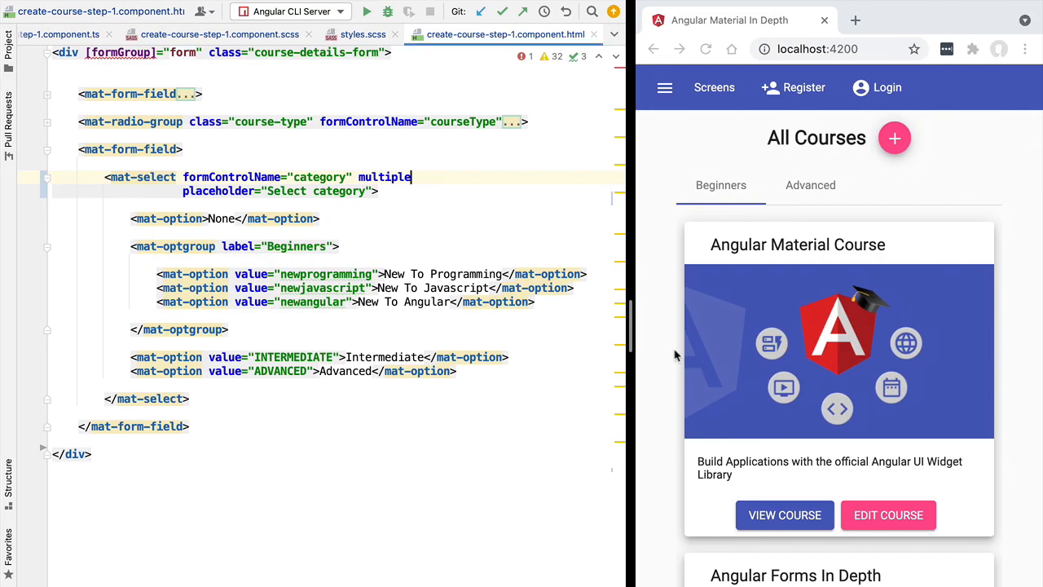
Delete the multiple attribute from the mat-select and select the category form control name.
double_click(384, 177)
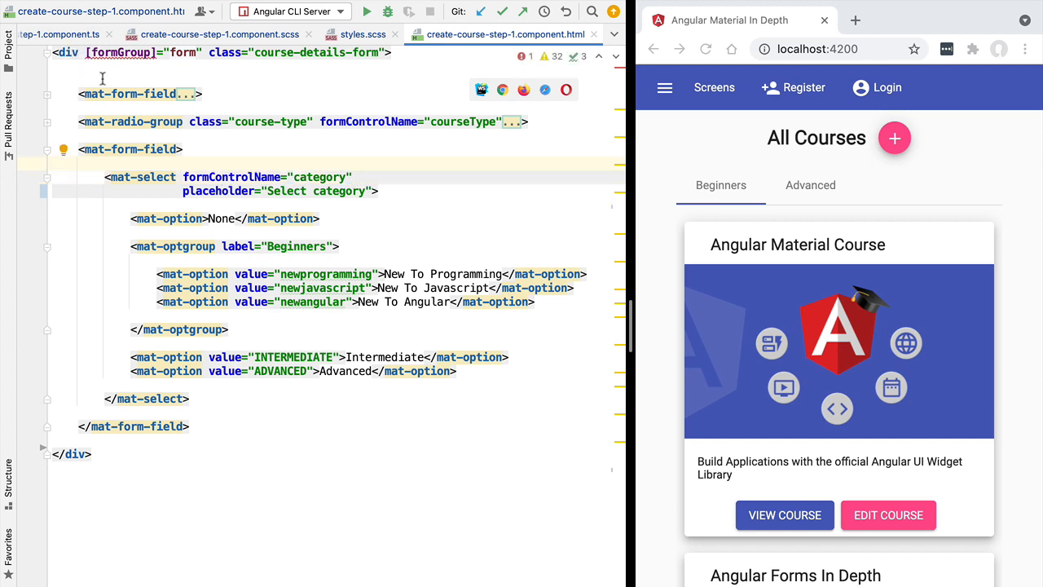
double_click(319, 176)
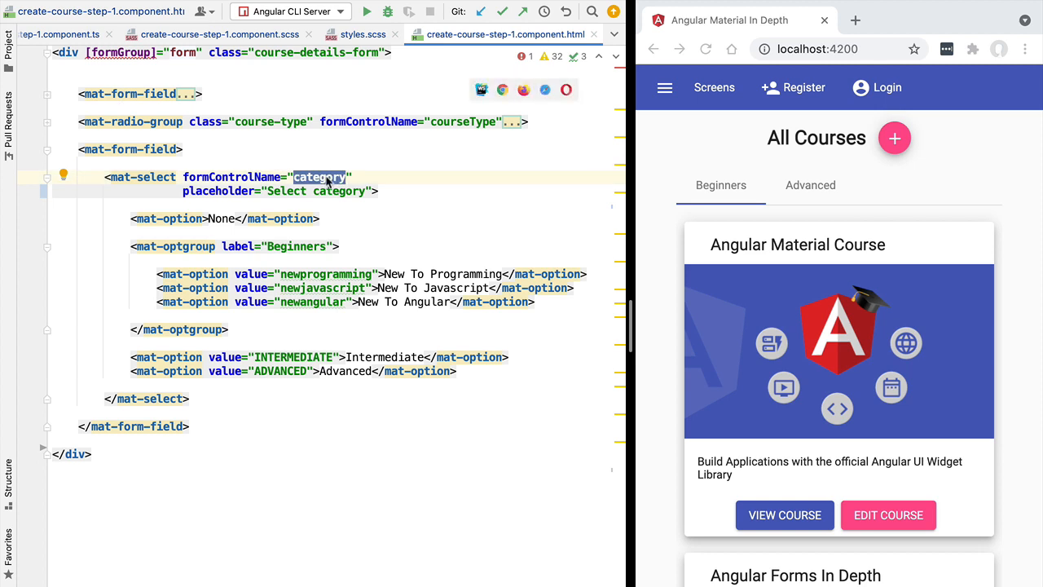
mouse_move(157, 184)
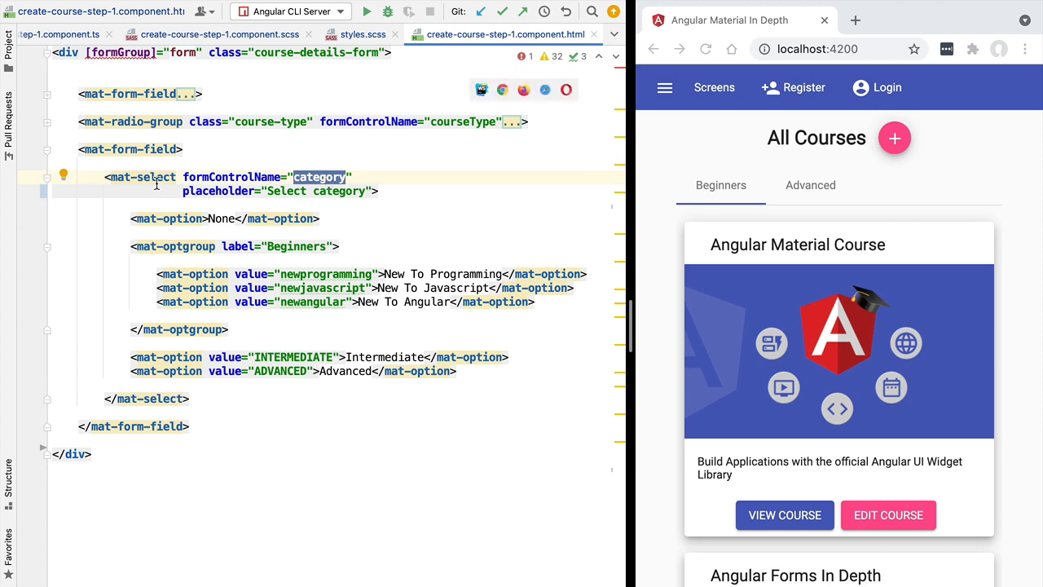
mouse_move(147, 176)
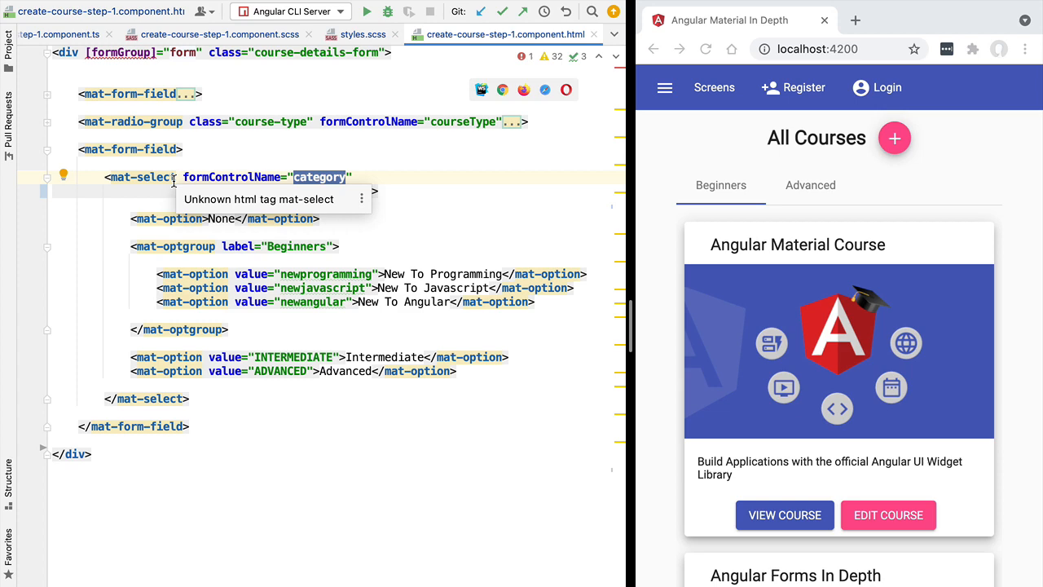